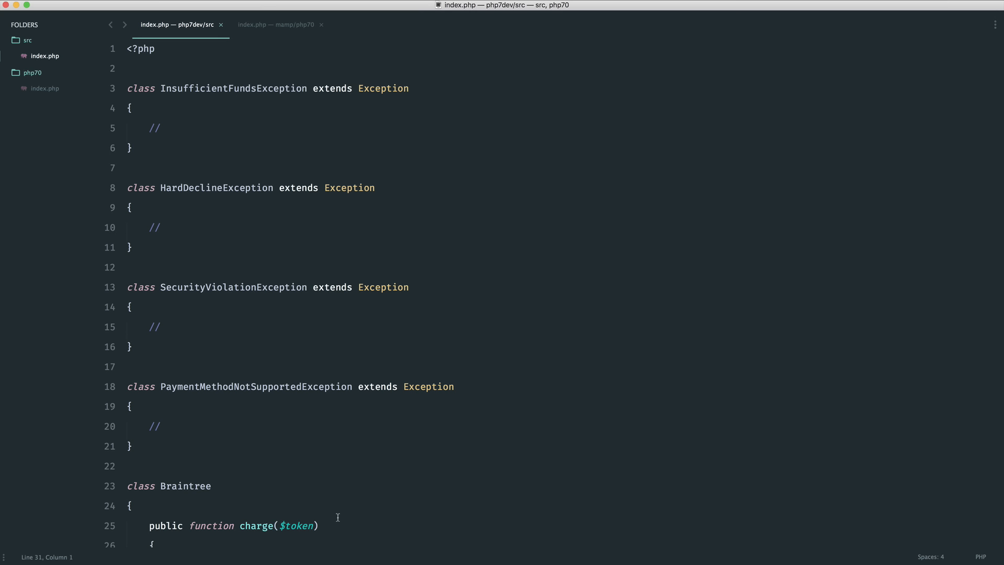
# In charge(), add if (true) throwing InsufficientFundsException, else throwing PaymentMethodNotSupportedException.
pyautogui.click(130, 506)
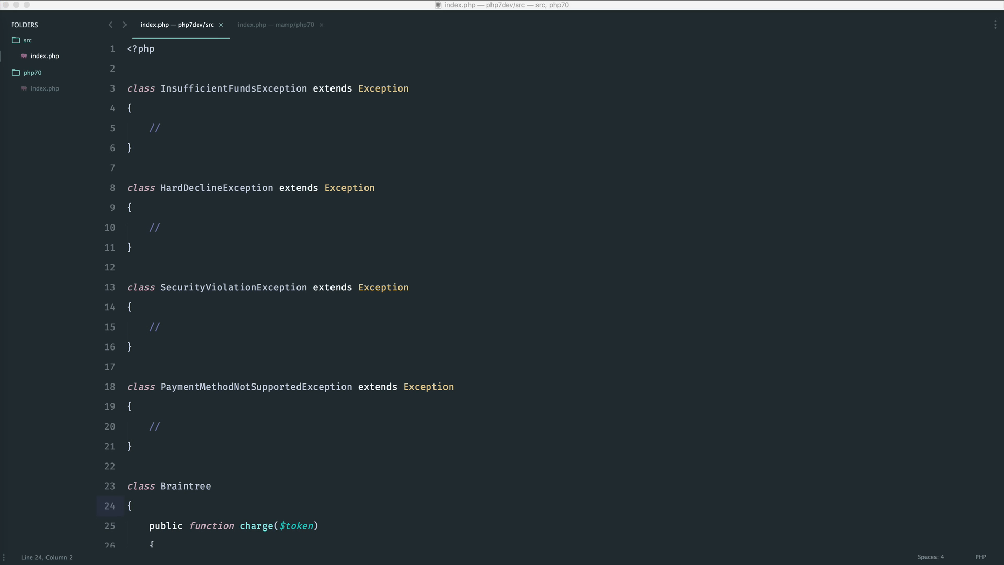
pyautogui.scroll(-3)
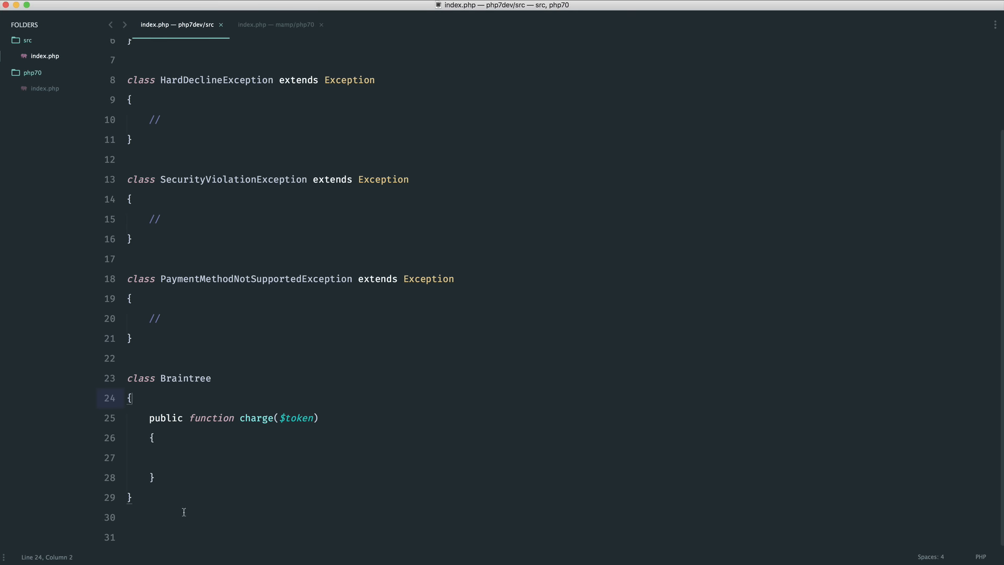
pyautogui.moveTo(184, 399)
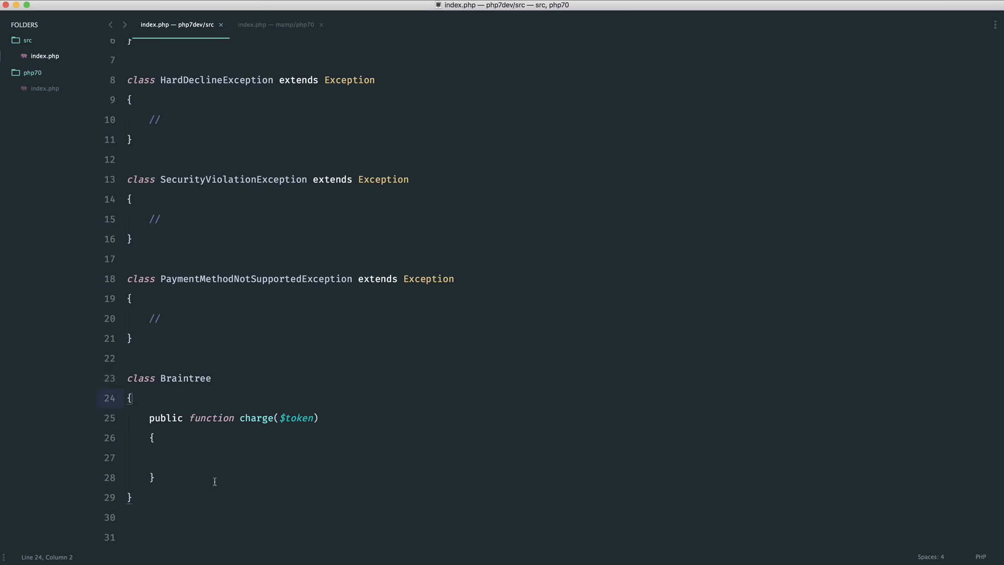
pyautogui.click(171, 457)
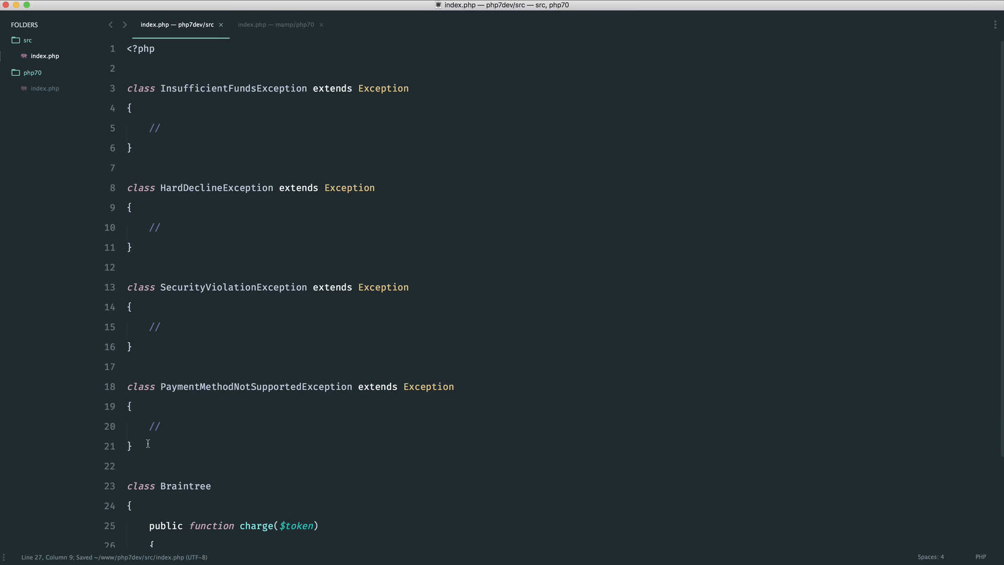
pyautogui.click(131, 306)
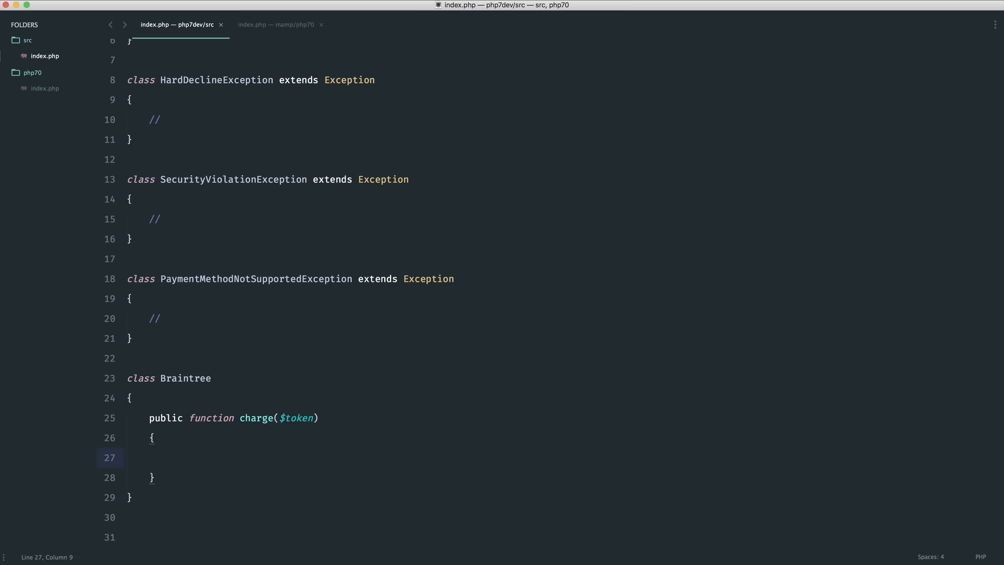
pyautogui.click(221, 418)
pyautogui.write('if () {')
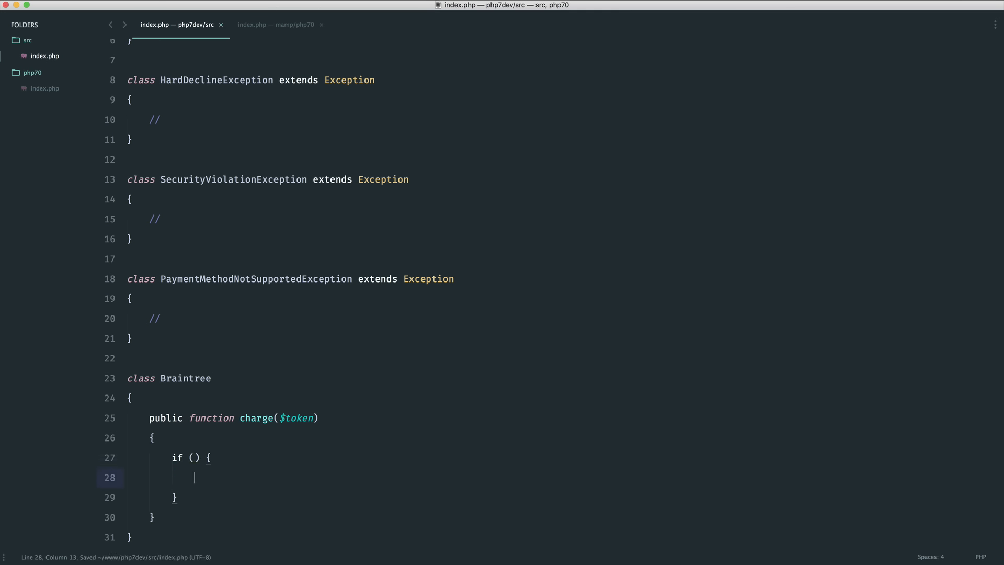
pyautogui.write('true')
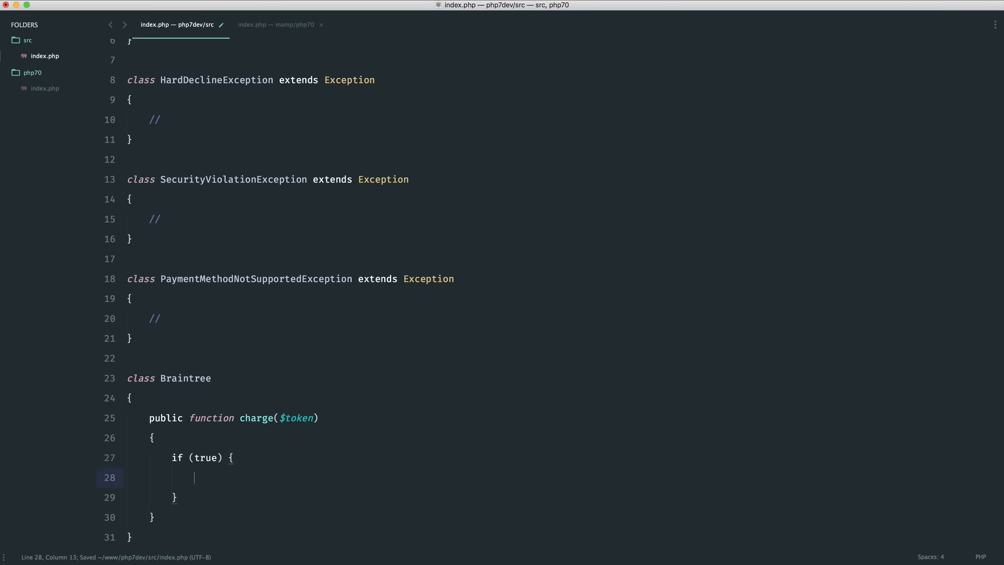
pyautogui.write('throw')
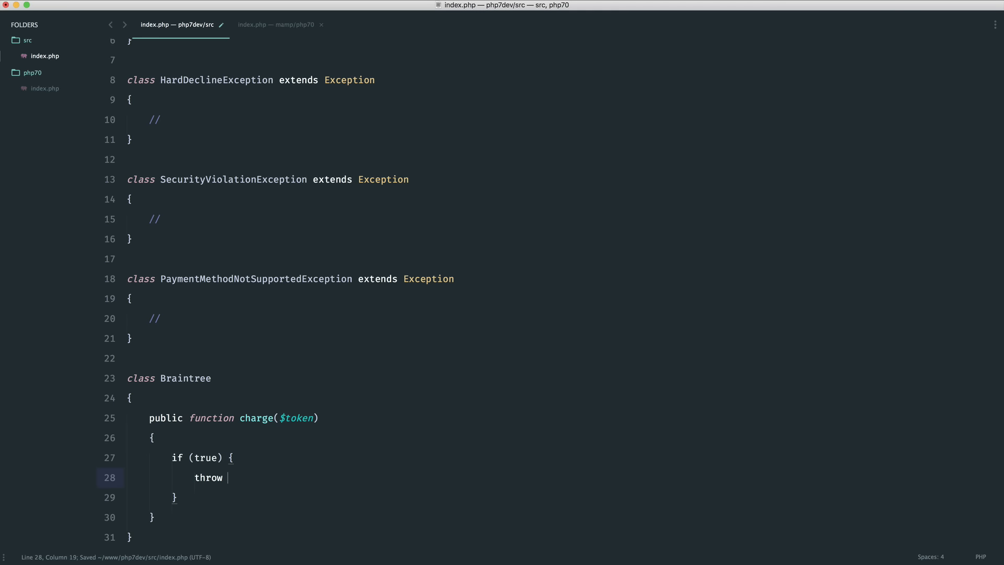
pyautogui.write('new InsufficientFundsException;')
pyautogui.click(557, 497)
pyautogui.write(' else {')
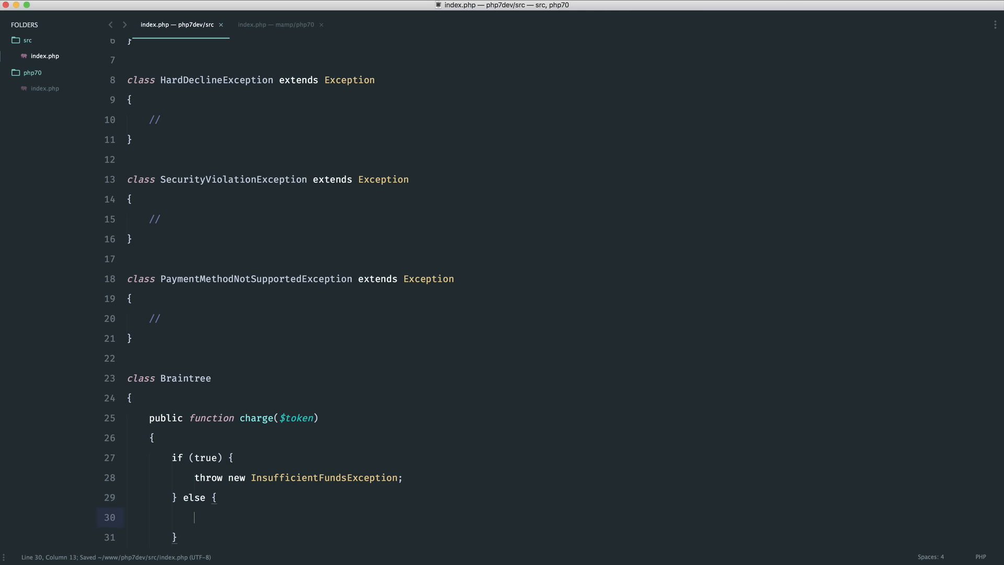
pyautogui.write('throw new PaymentMethodNotSupportedException;')
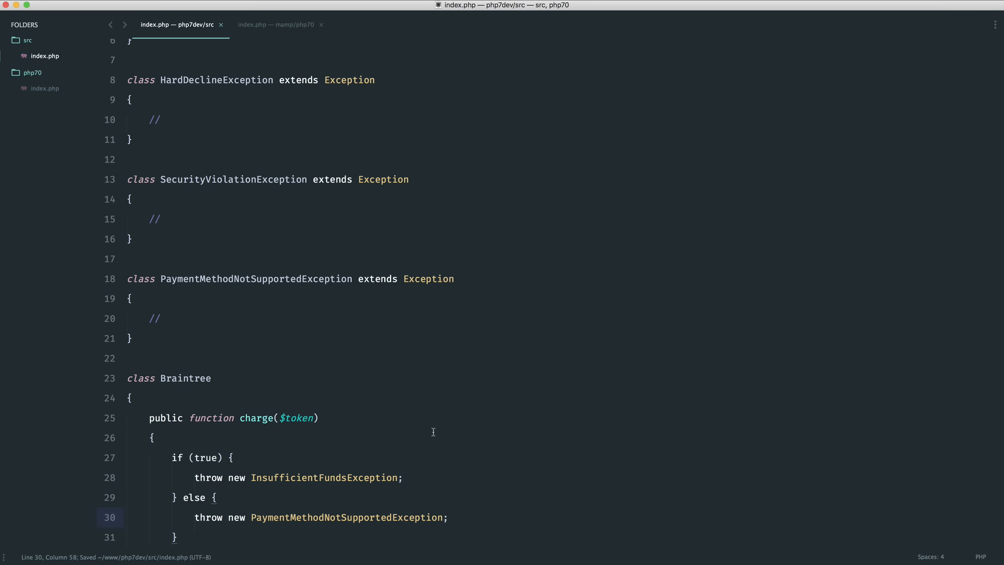
pyautogui.scroll(3)
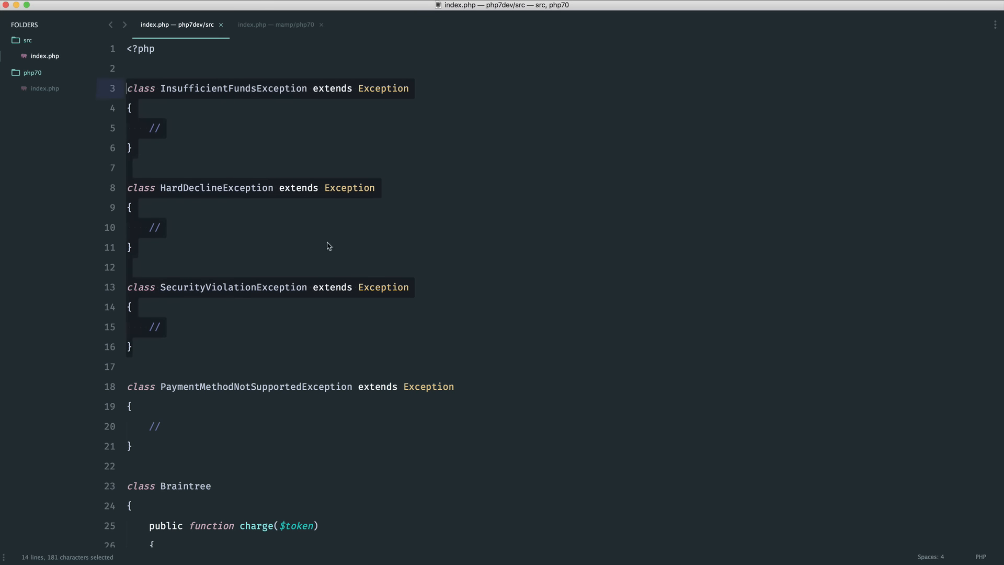
pyautogui.moveTo(197, 461)
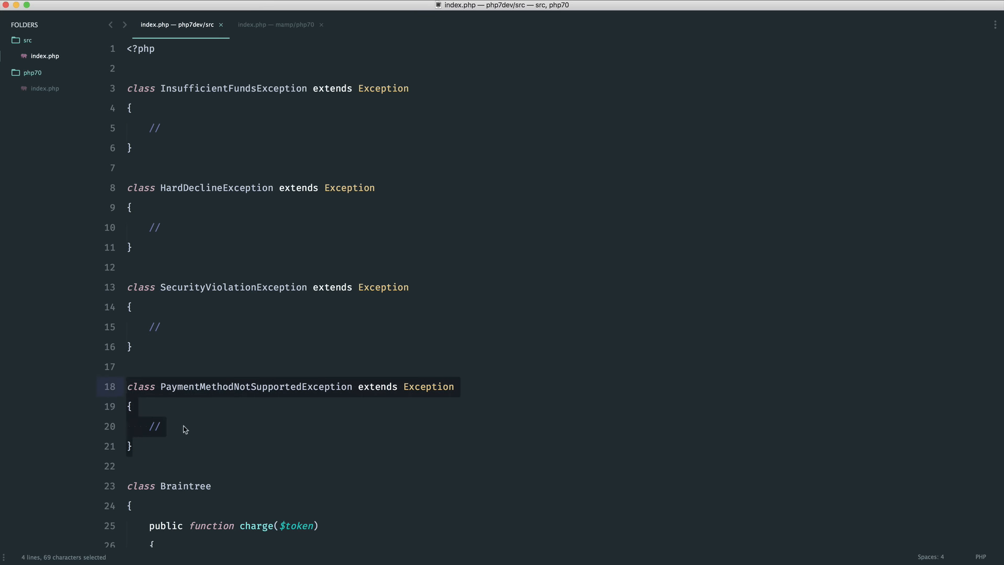
pyautogui.click(185, 426)
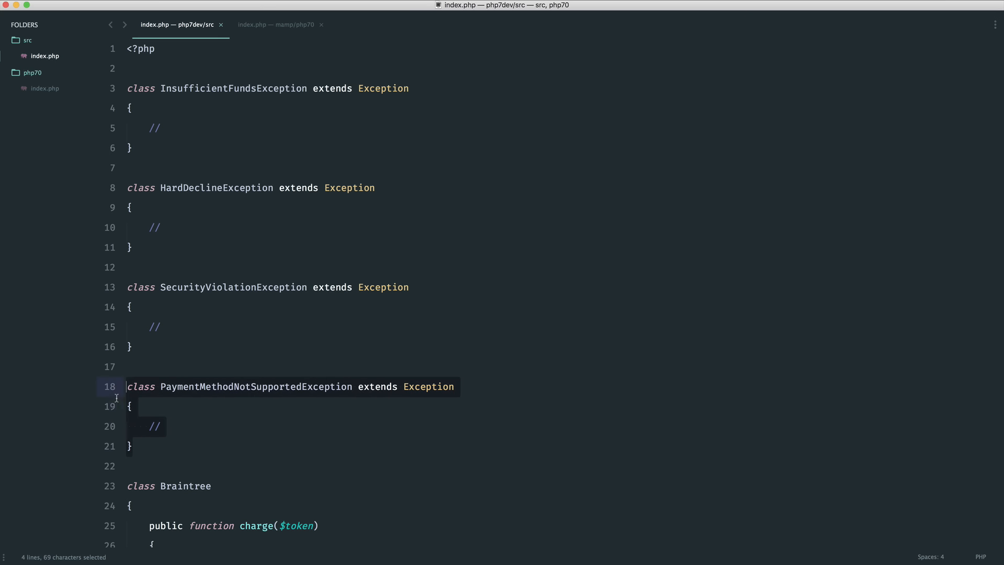
pyautogui.click(205, 427)
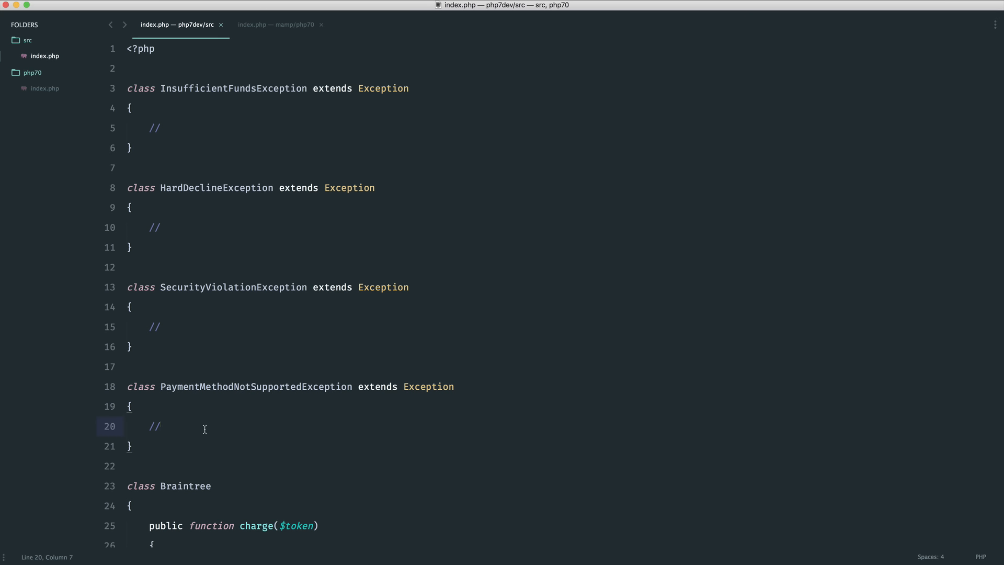
pyautogui.moveTo(186, 446)
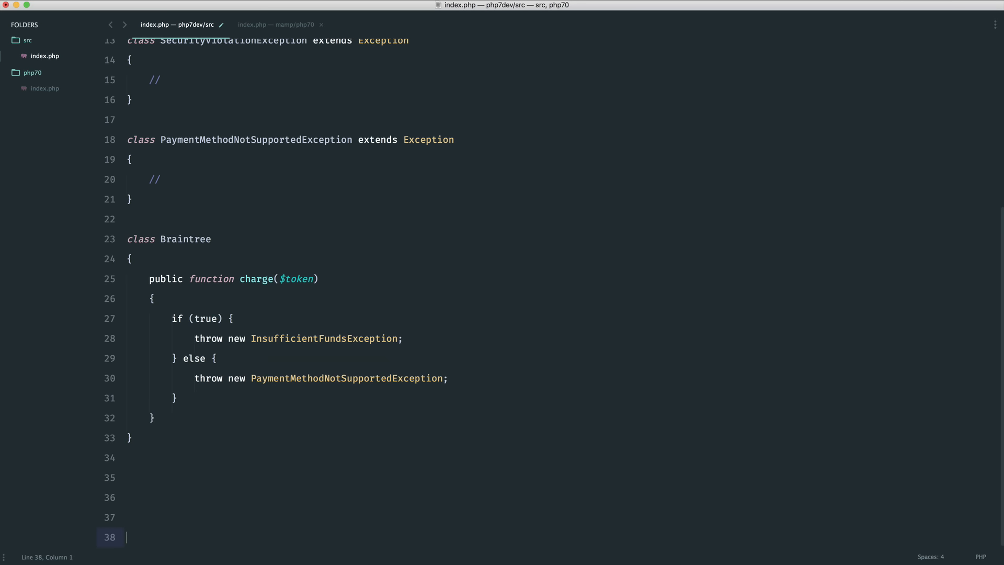
# Below the classes, add $gateway = new Braintree; and $gateway->charge('123');.
pyautogui.write('$gat')
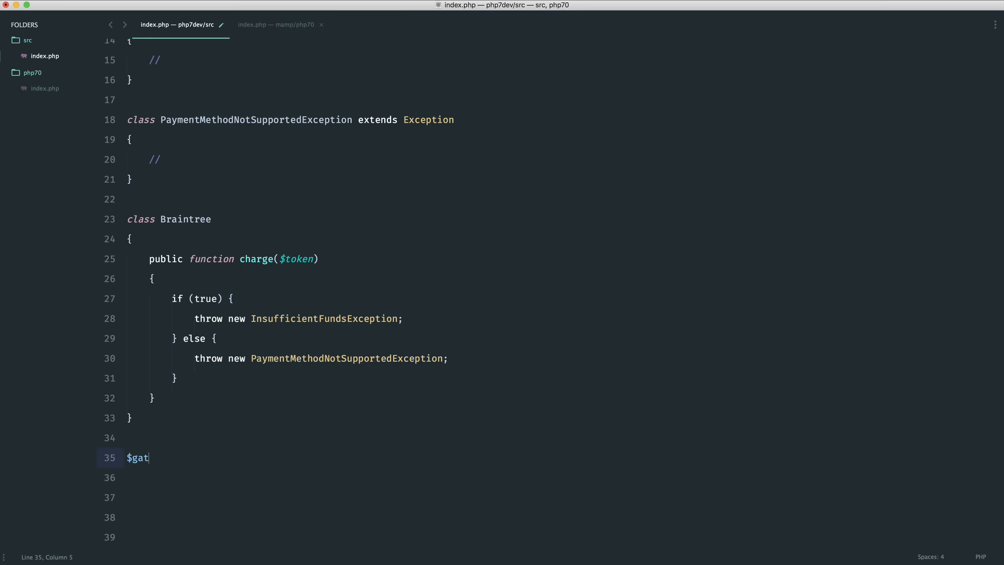
pyautogui.write('eway = new Braintree;')
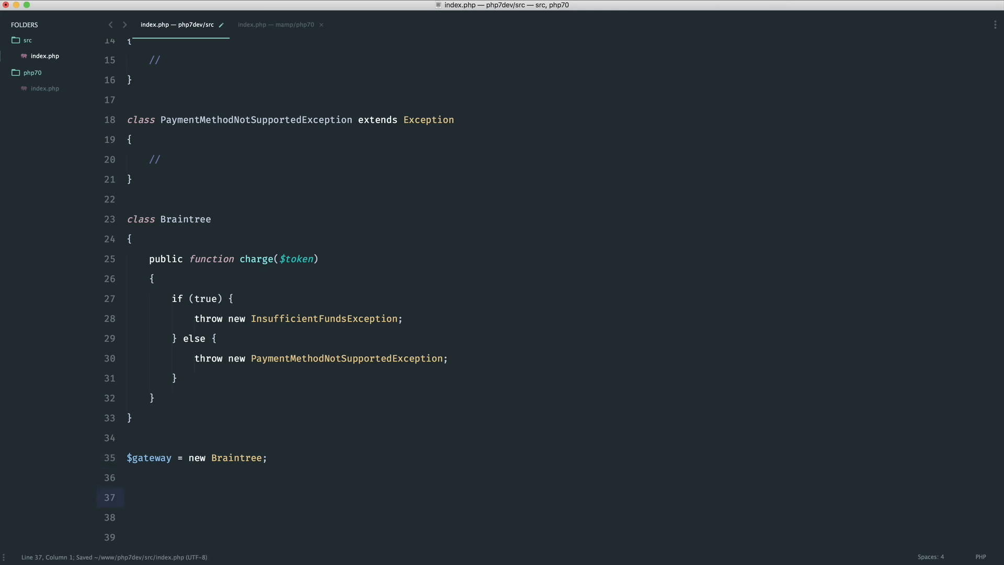
pyautogui.write('$')
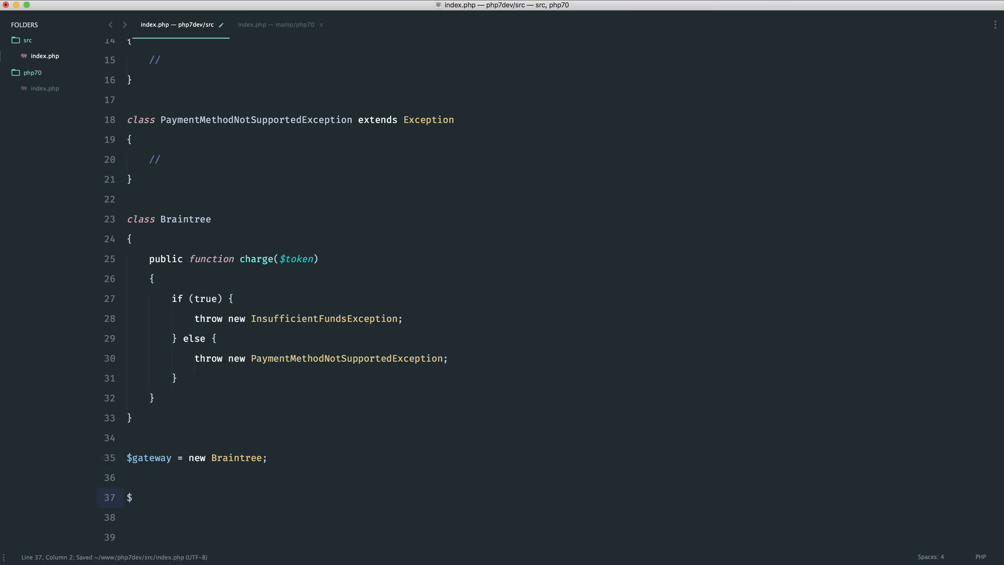
pyautogui.write('gateway->charge')
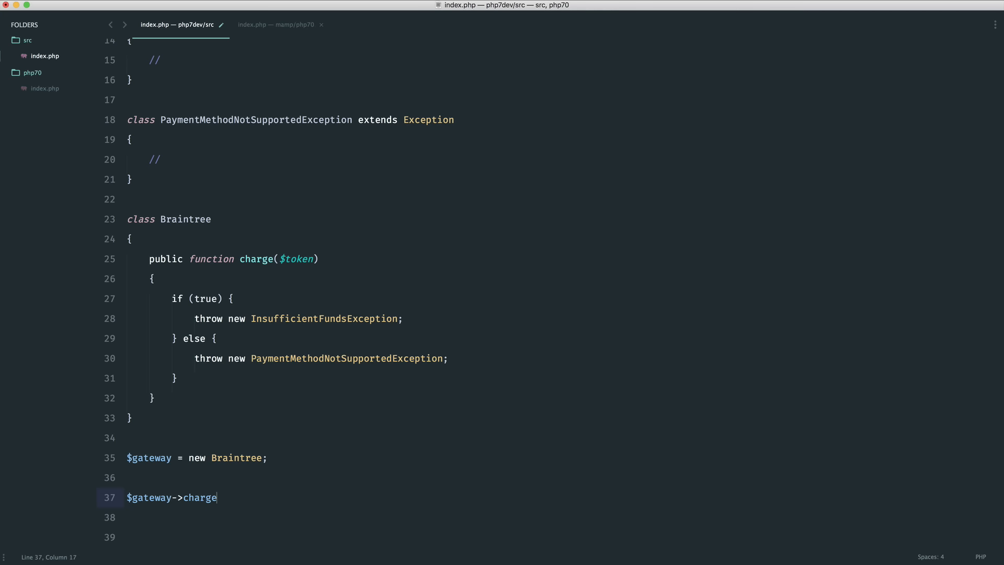
pyautogui.write("('123');")
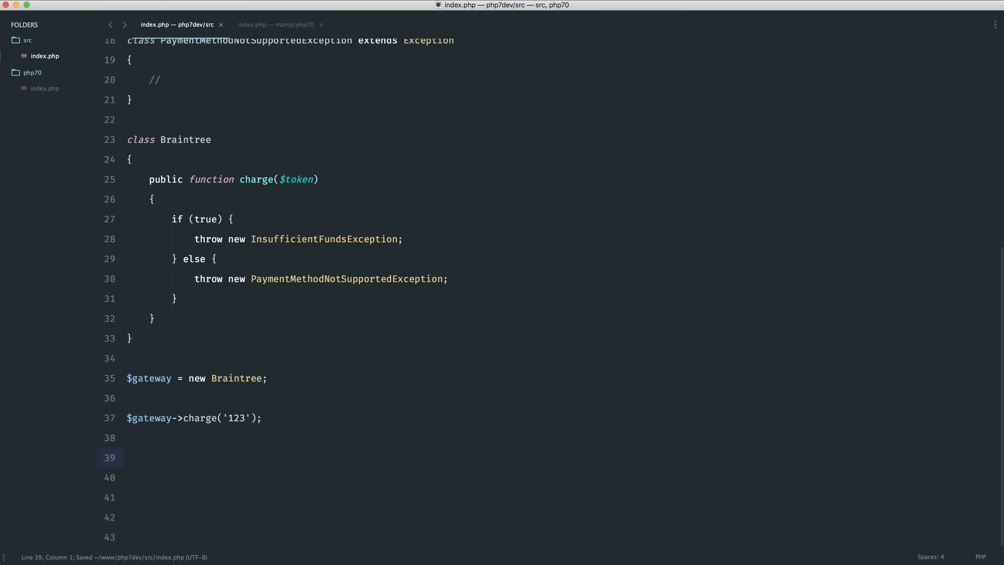
# Wrap charge('123') in try with catch clauses for HardDecline, SecurityViolation and PaymentMethodNotSupported exceptions.
pyautogui.write('try {}')
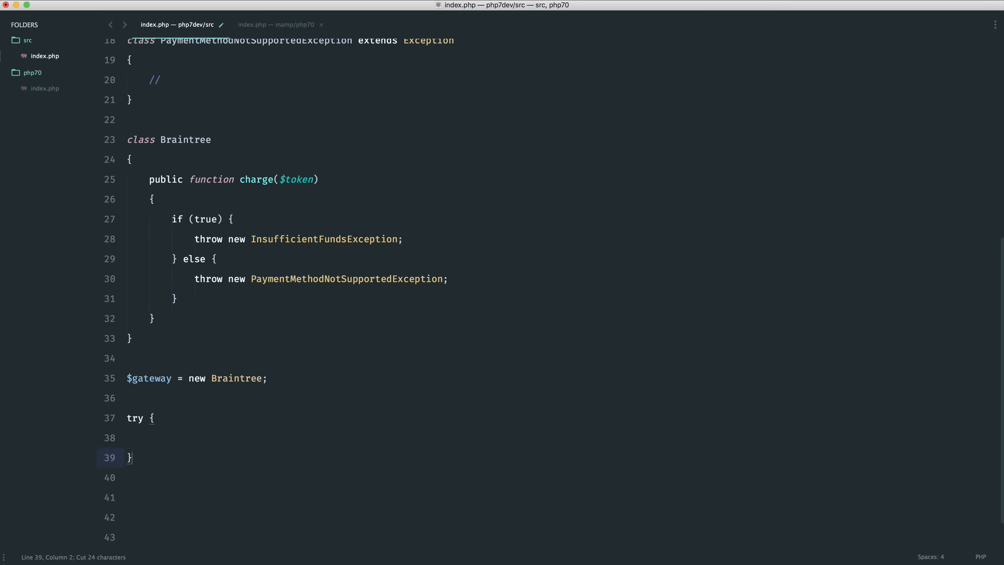
pyautogui.write("$gateway->charge('123');")
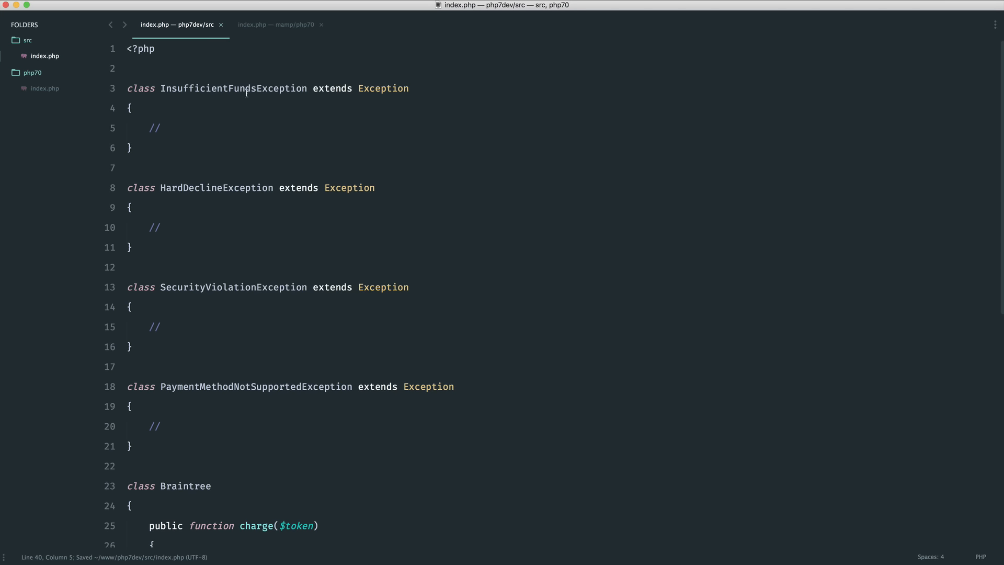
pyautogui.scroll(-3)
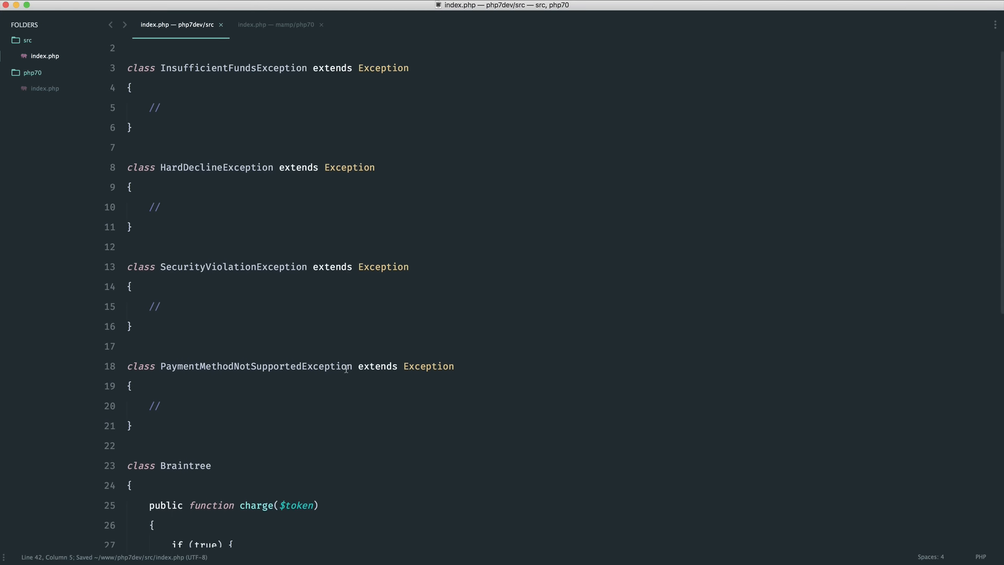
pyautogui.scroll(-3)
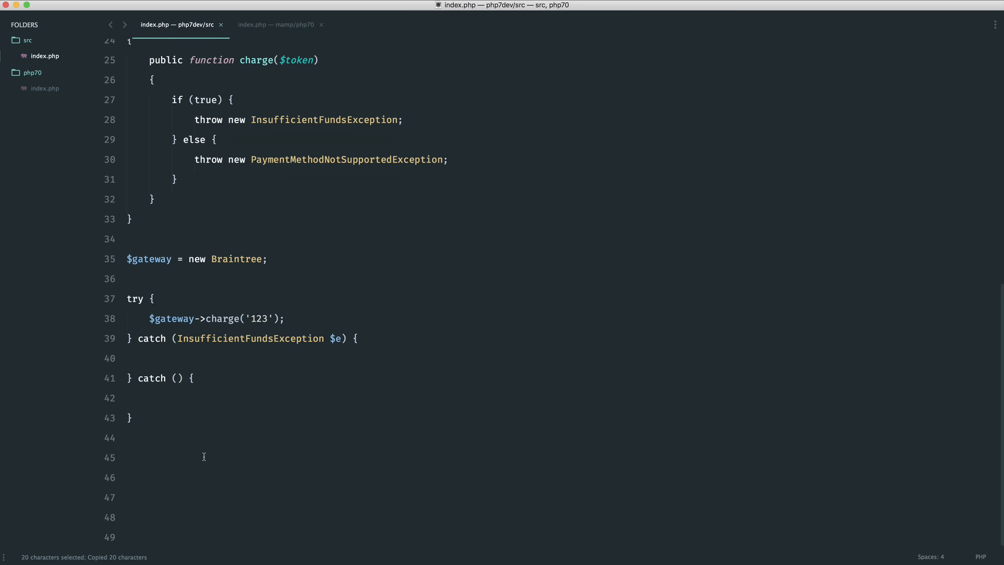
pyautogui.write('HardDeclineException $e')
pyautogui.write('} catch (SecurityViolationException $e) {')
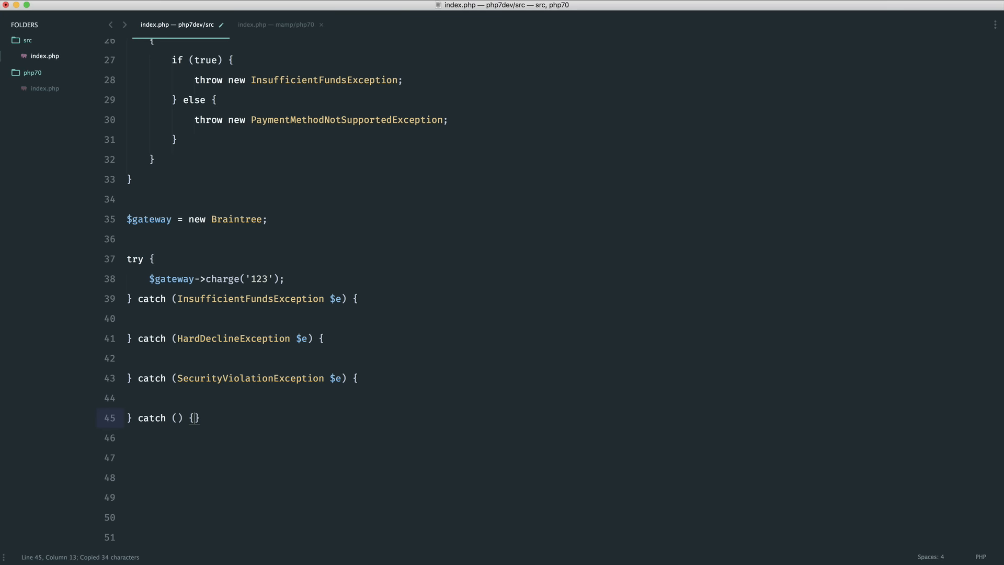
pyautogui.write('PaymentMethodNotSupportedException')
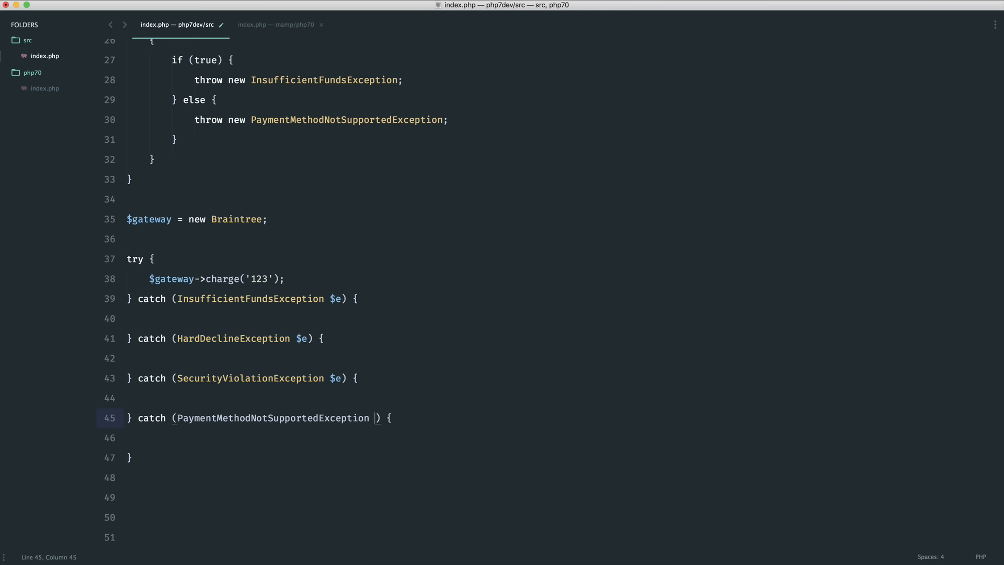
pyautogui.write('$e')
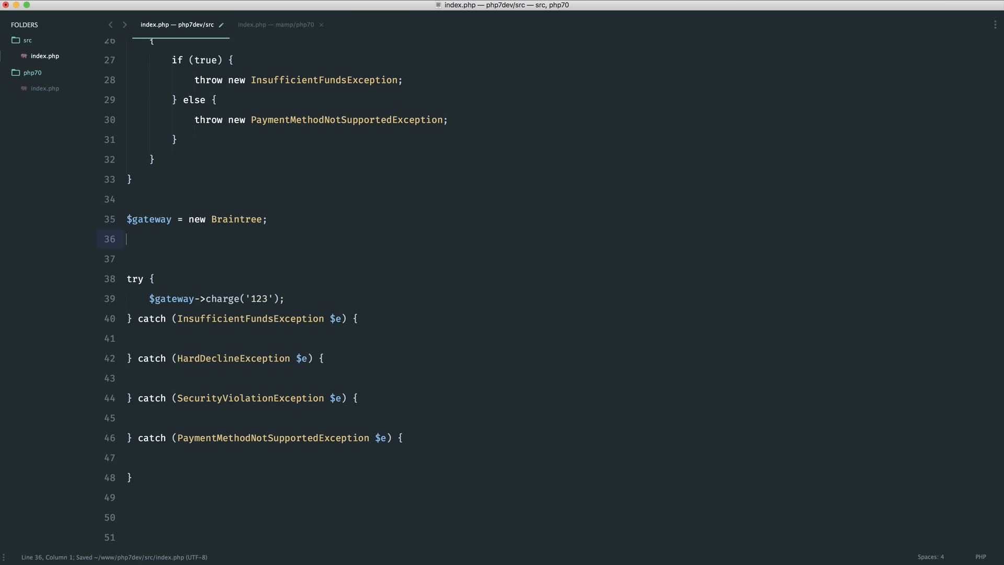
# Declare the error variable as null above the try block.
pyautogui.write('$message')
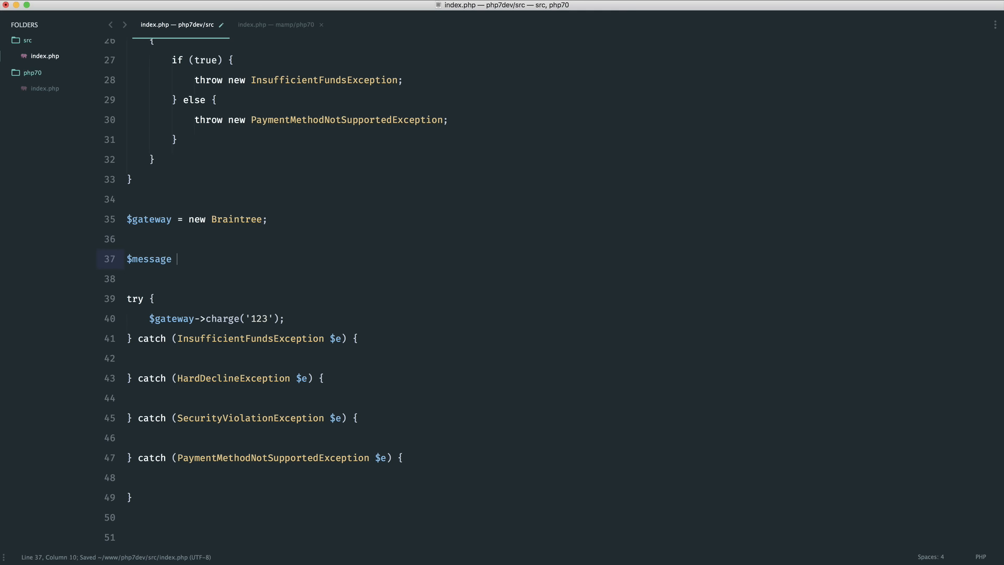
pyautogui.write("= '';")
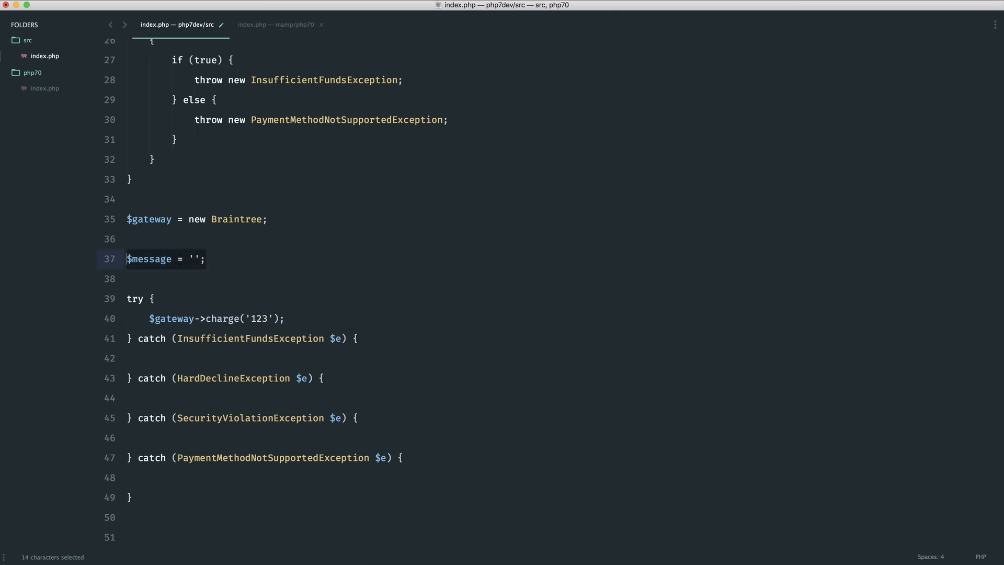
pyautogui.write('null;')
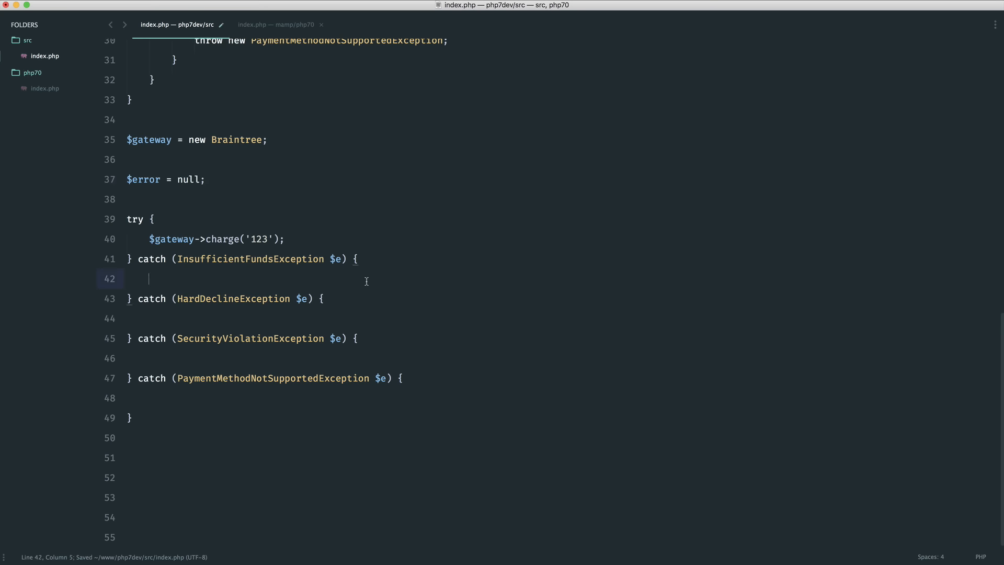
# Assign $error = 'Sorry, declined.' inside the first three catch blocks.
pyautogui.write('$error =')
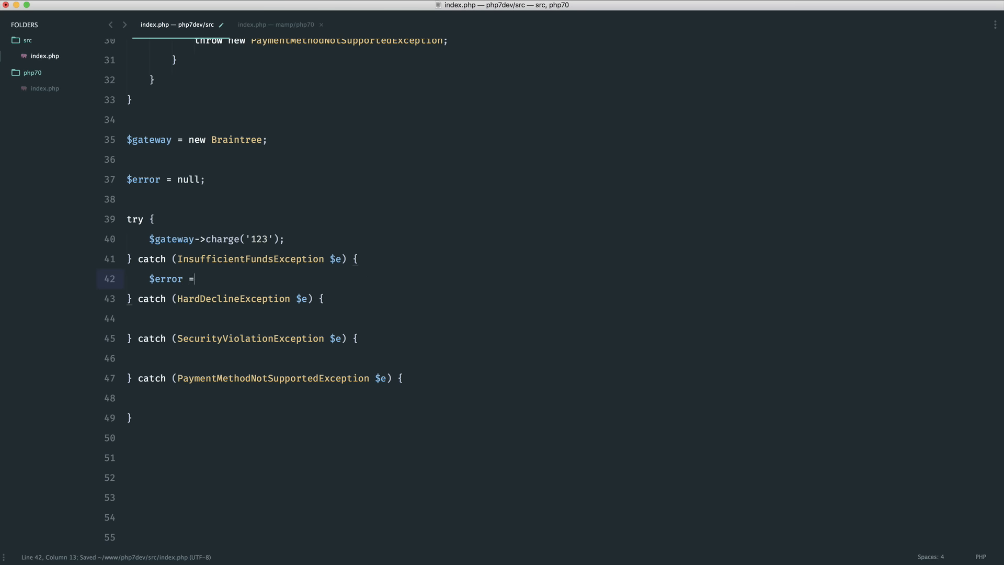
pyautogui.write("''")
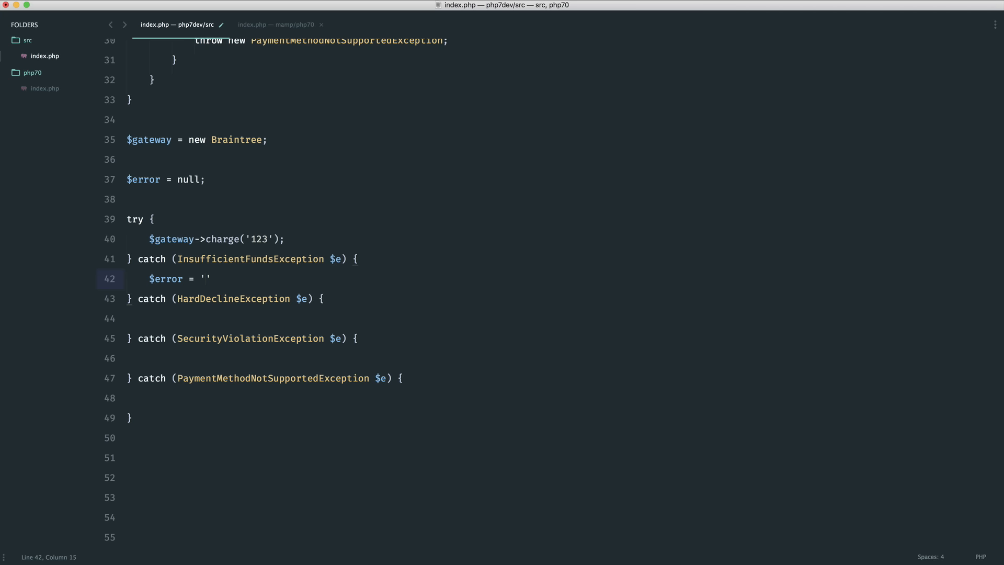
pyautogui.write('Sorry,')
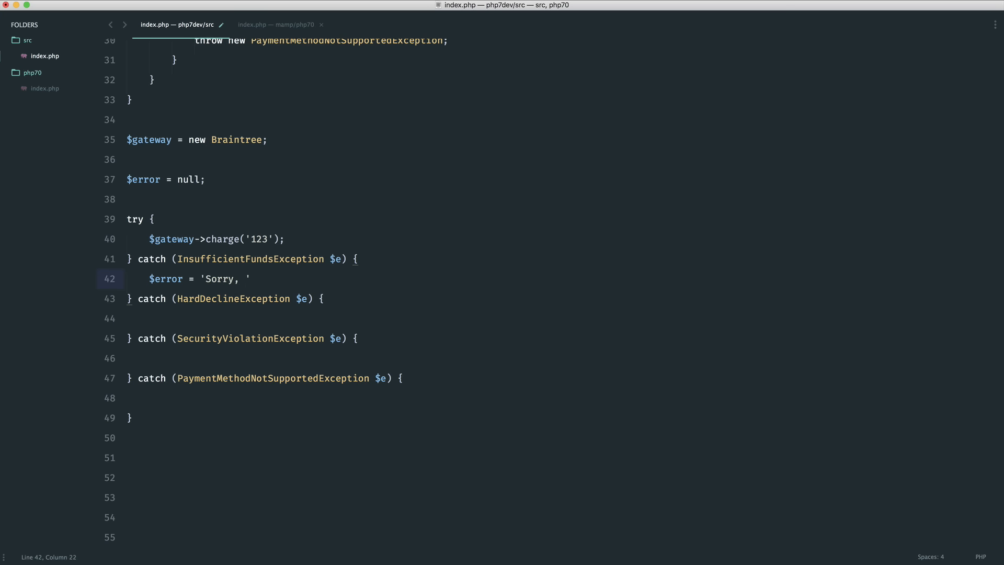
pyautogui.write('declined.')
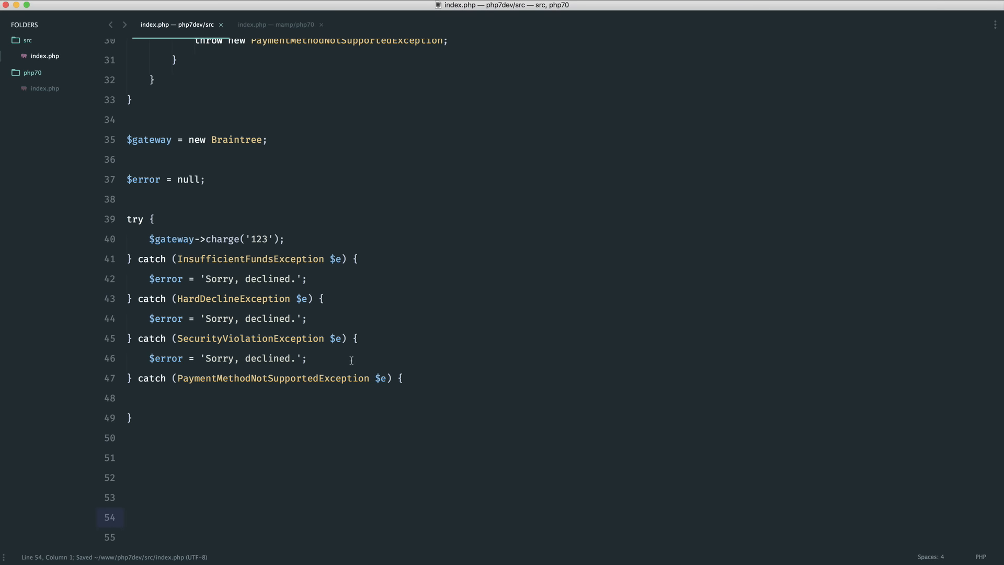
pyautogui.click(306, 278)
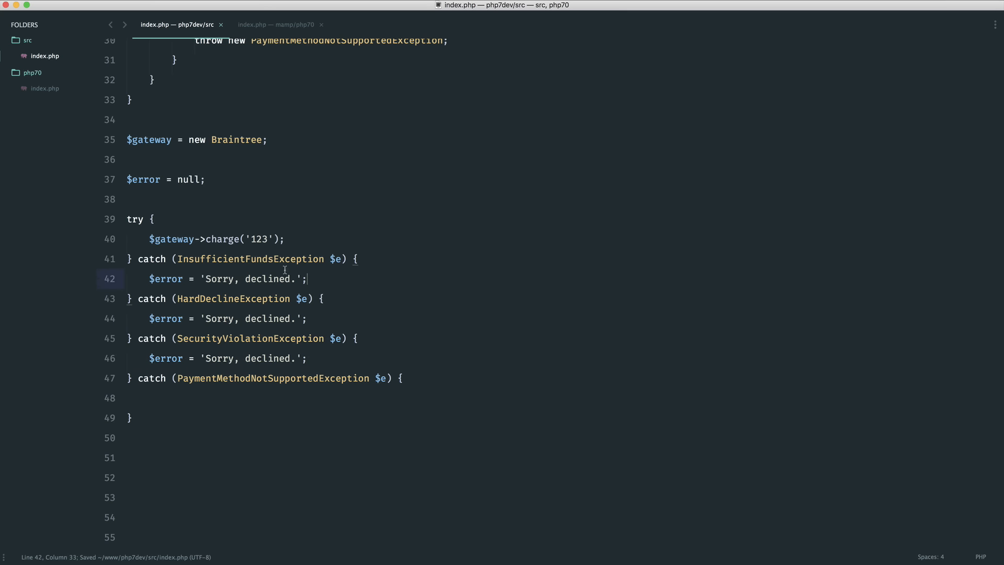
pyautogui.doubleClick(250, 339)
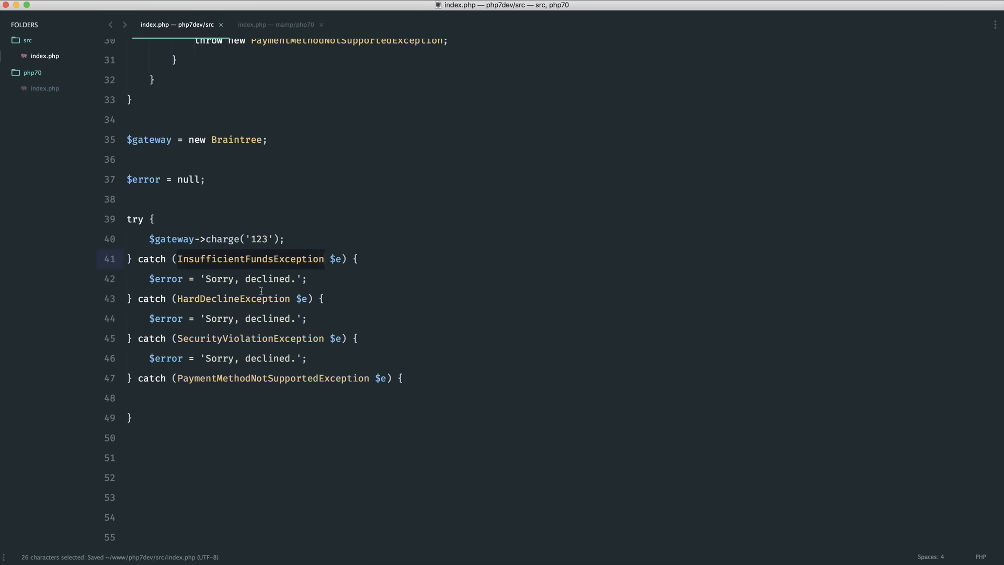
pyautogui.click(308, 357)
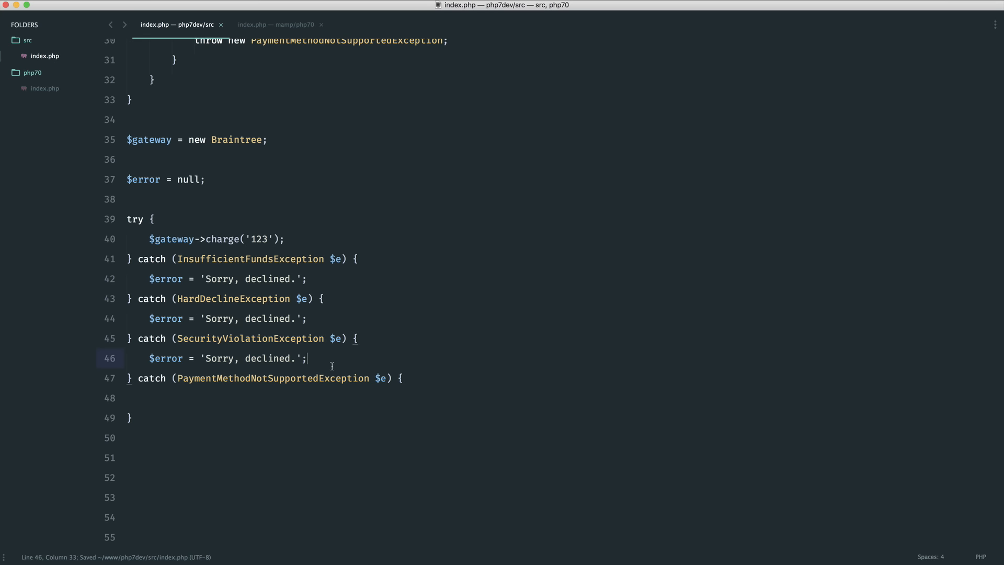
pyautogui.moveTo(339, 365)
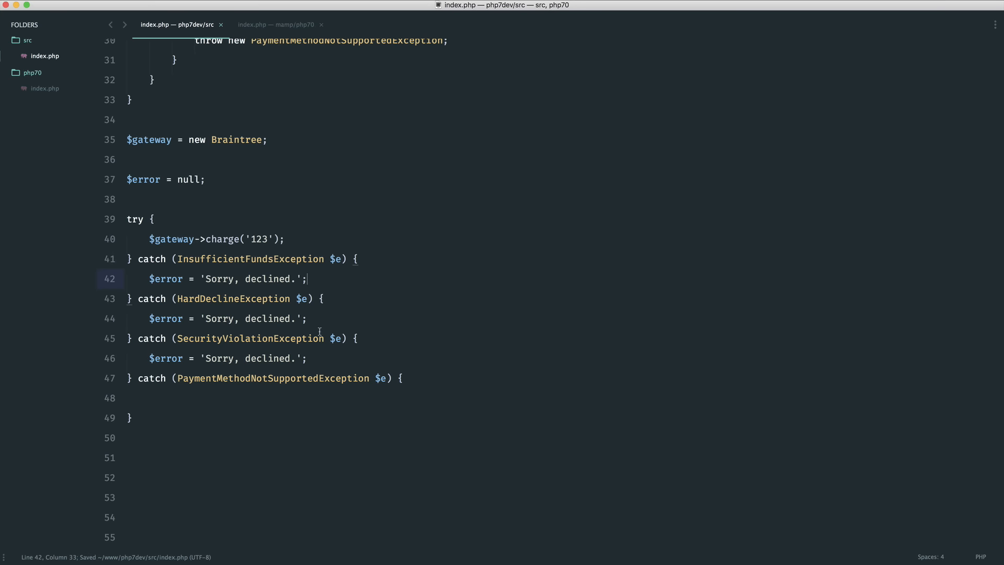
# Replace the last catch's placeholder comment with $error = 'Sorry, we do not accept that card.'.
pyautogui.write('//')
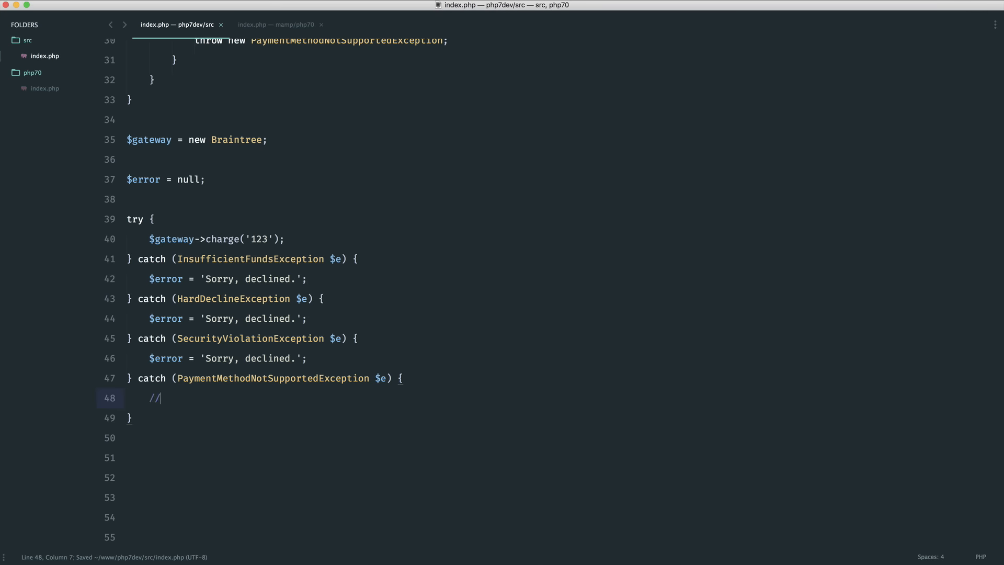
pyautogui.moveTo(327, 408)
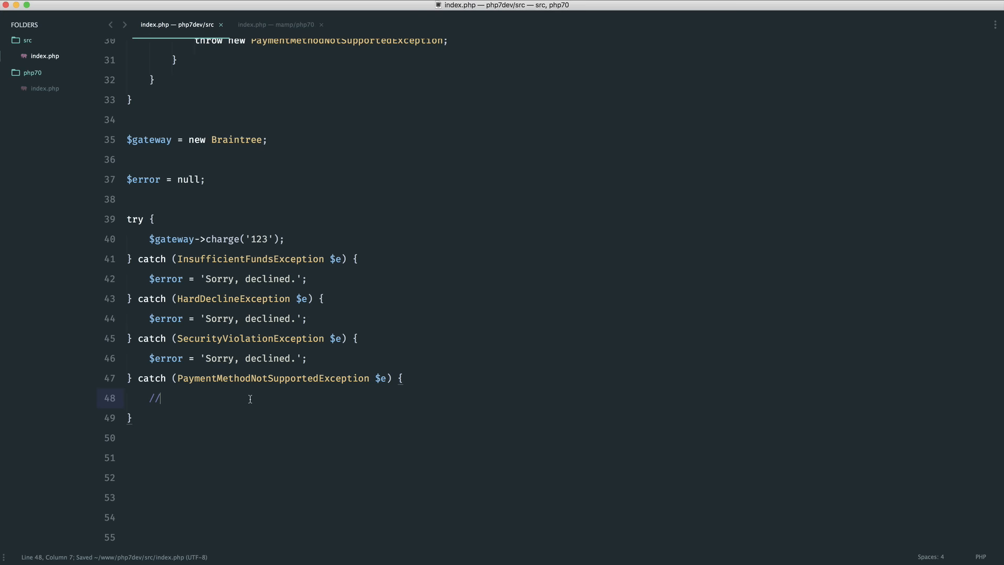
pyautogui.press('backspace')
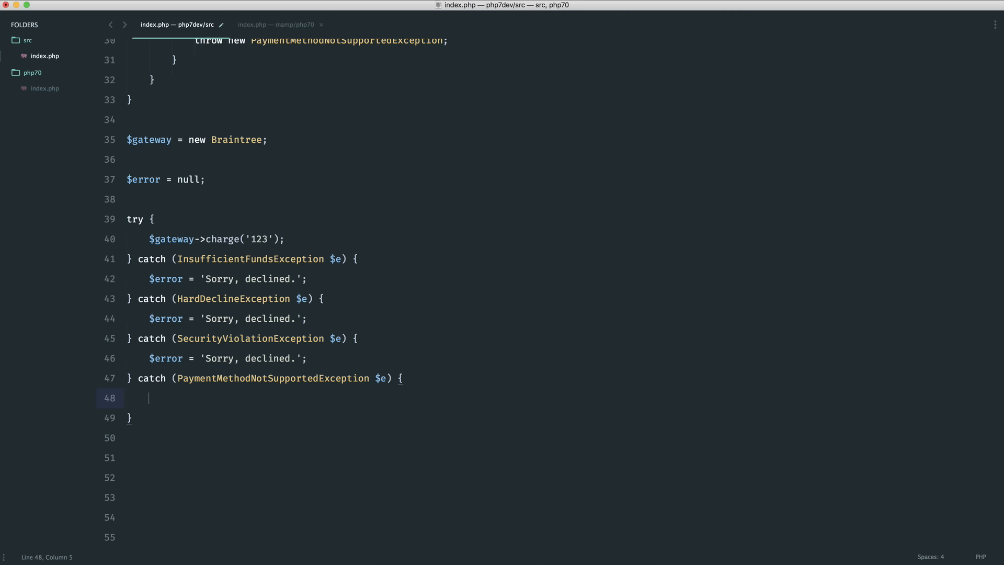
pyautogui.write("$error = '';")
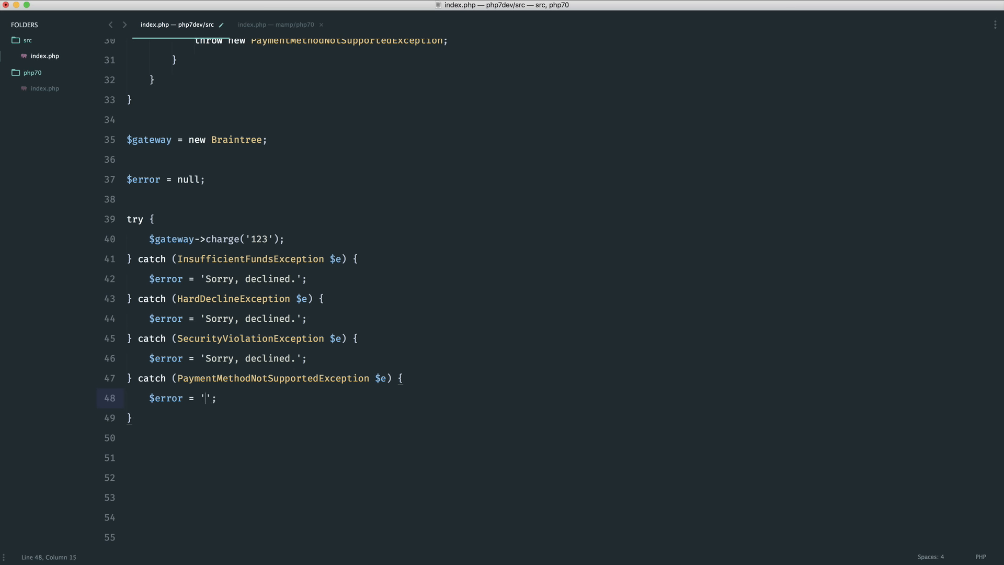
pyautogui.write('Sorry, we do not accept that card.')
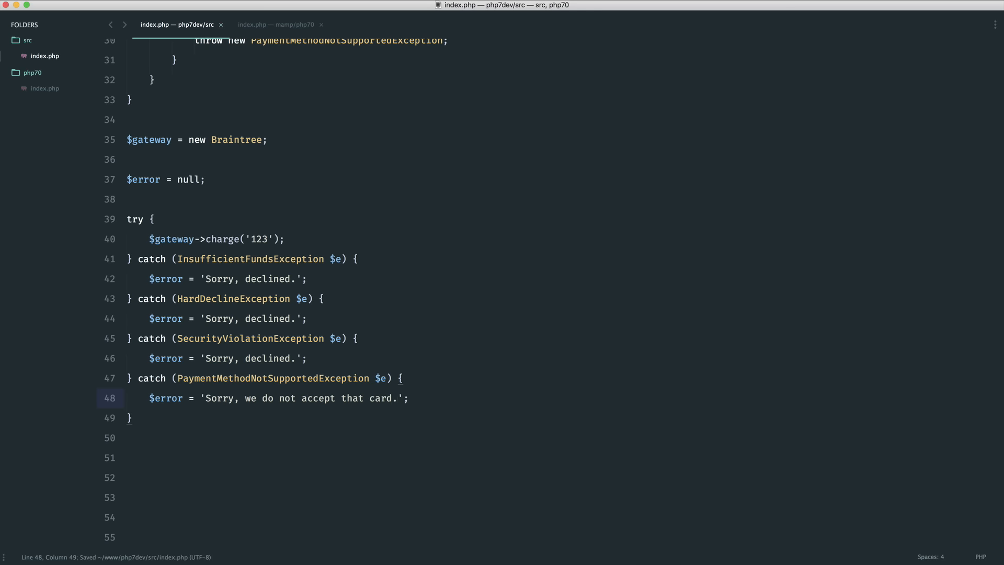
pyautogui.click(126, 456)
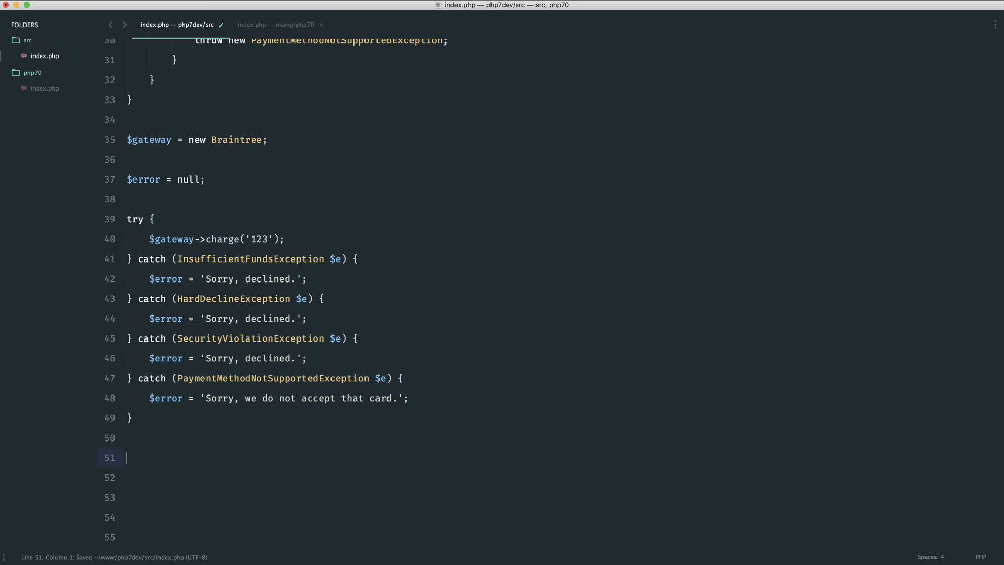
# Add dd('redirect with error: ' . $error); after the try/catch and save.
pyautogui.write("dd('redire');")
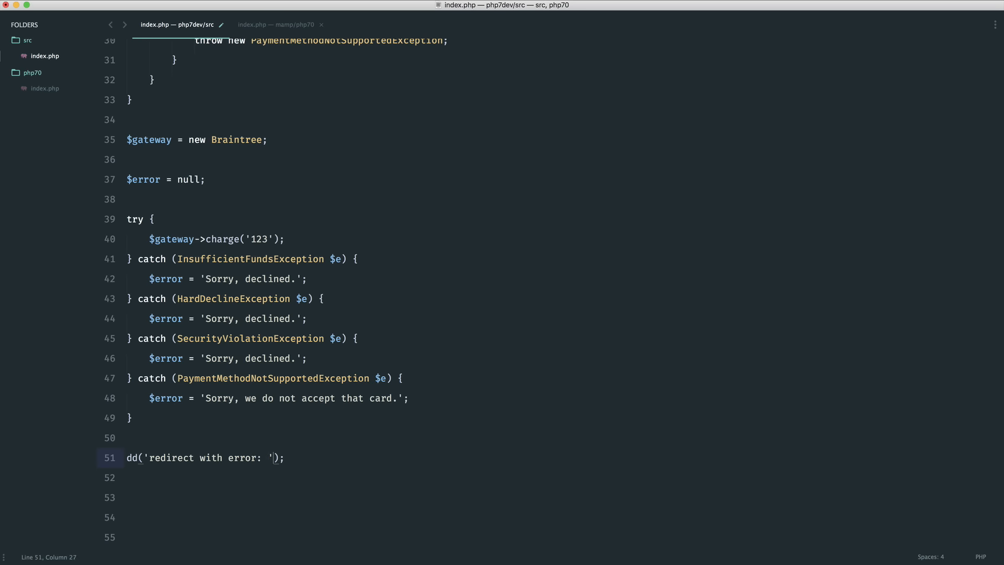
pyautogui.write('. $')
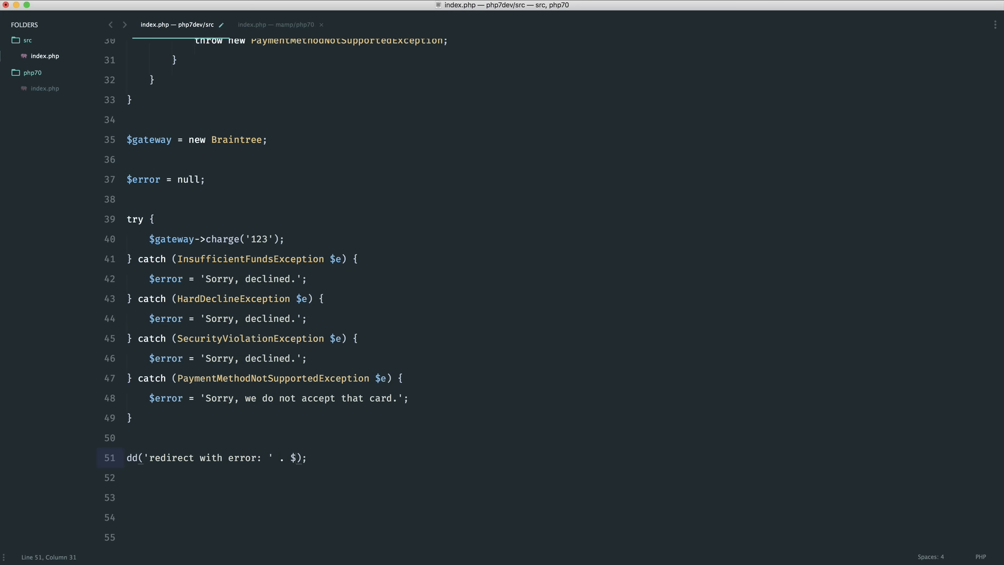
pyautogui.write('error')
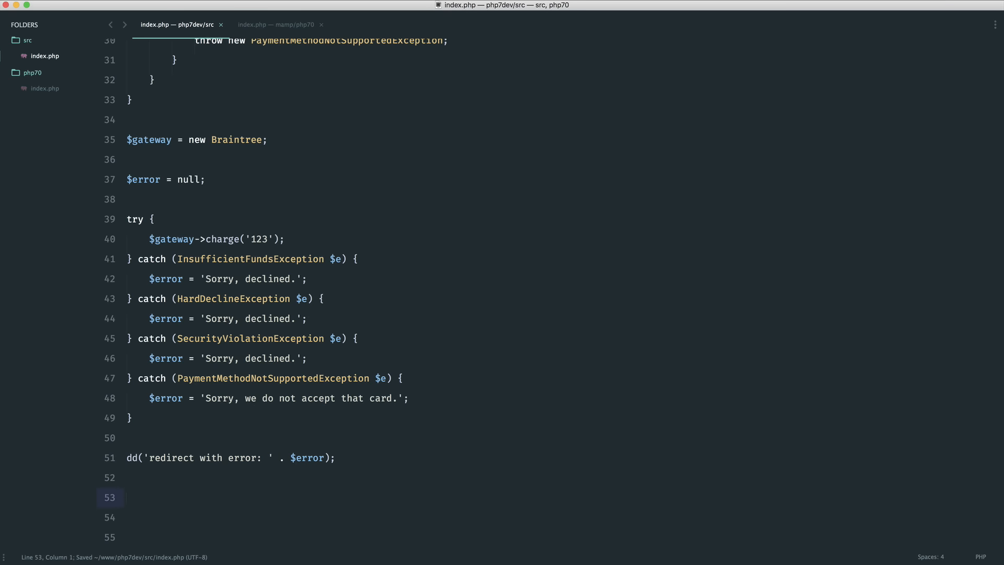
pyautogui.moveTo(377, 372)
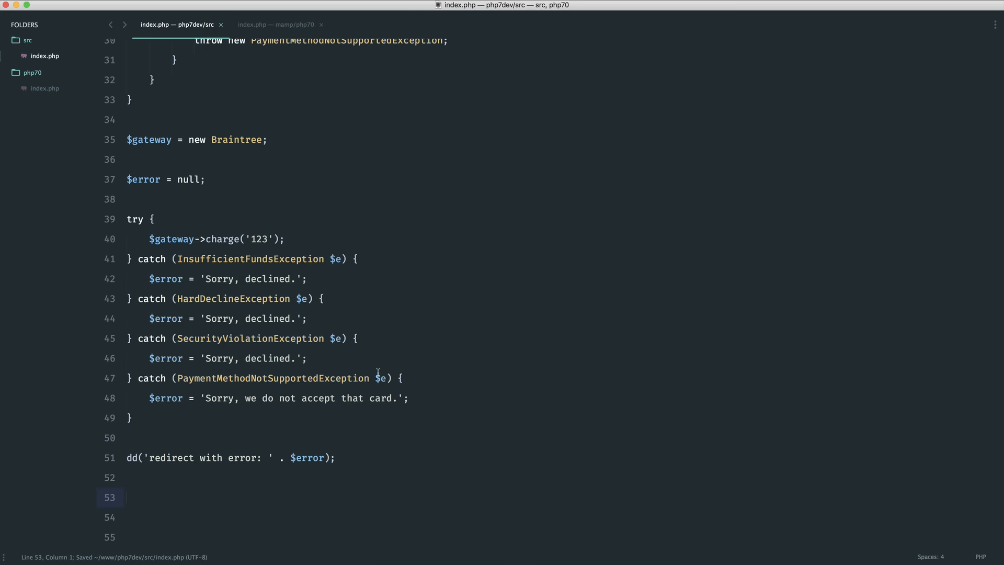
pyautogui.click(218, 239)
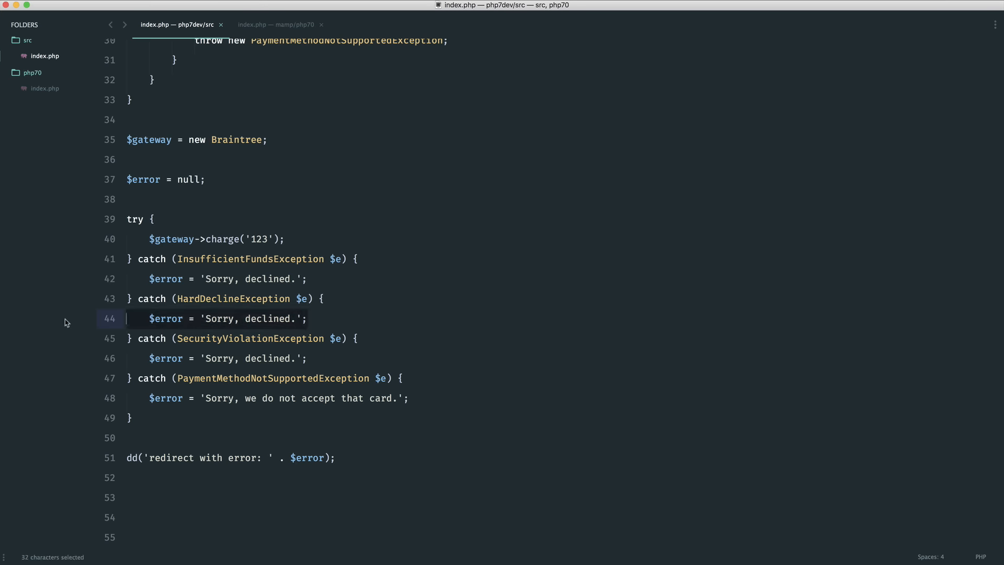
# Catch InsufficientFunds | HardDecline | SecurityViolation exceptions together, deleting the separate catch clauses.
pyautogui.click(314, 377)
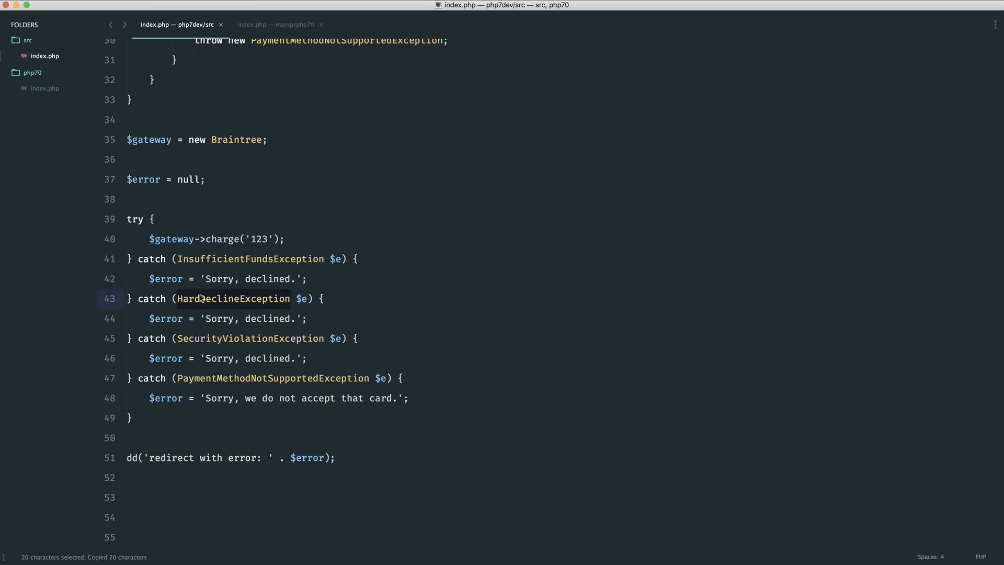
pyautogui.click(328, 258)
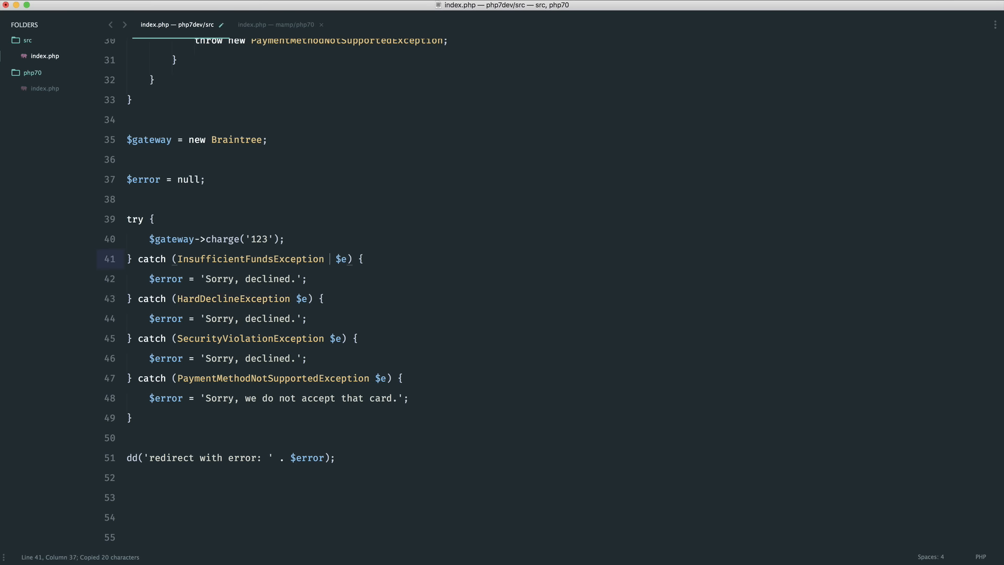
pyautogui.write('HardDeclineException')
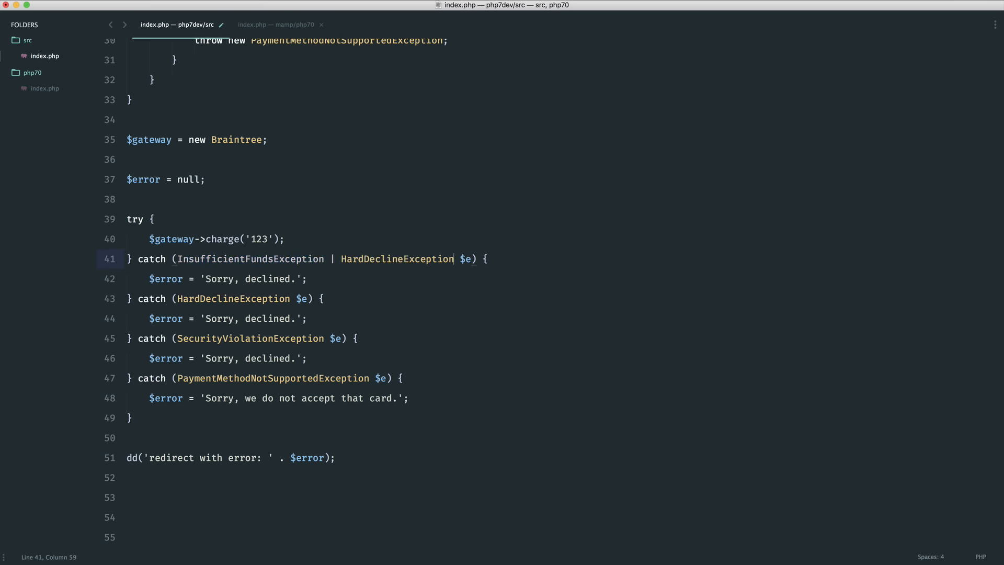
pyautogui.moveTo(341, 323)
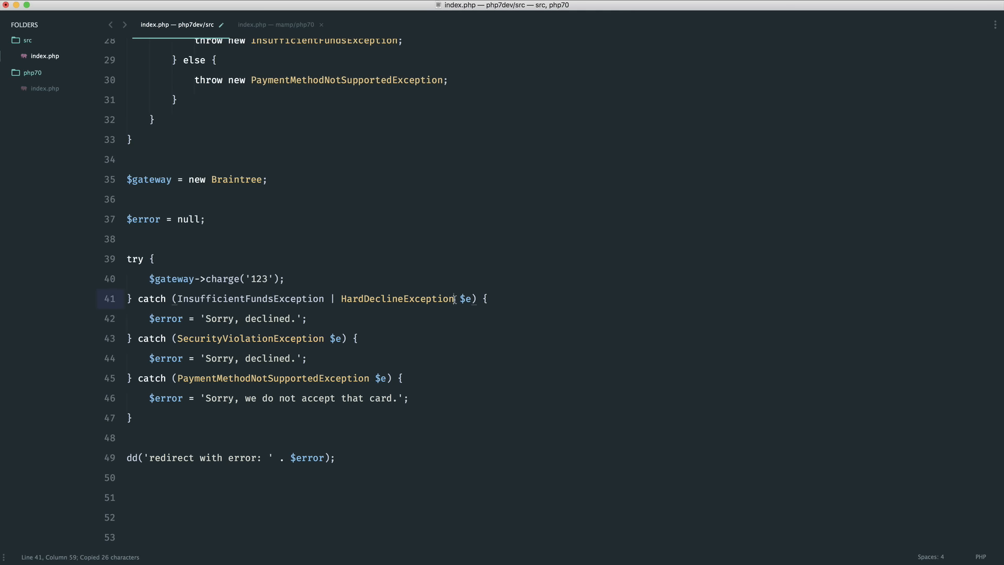
pyautogui.write('| SecurityViolationException')
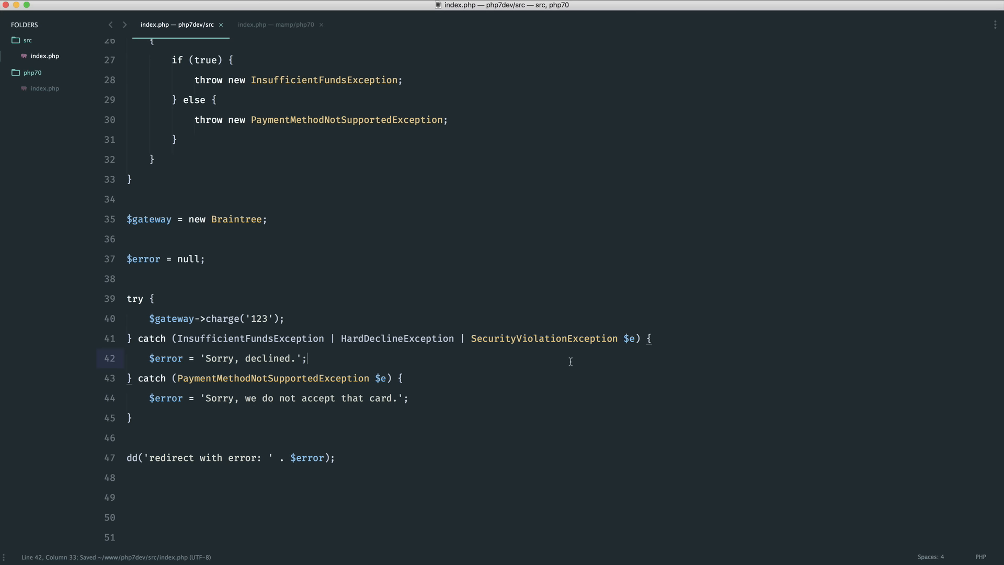
pyautogui.click(185, 378)
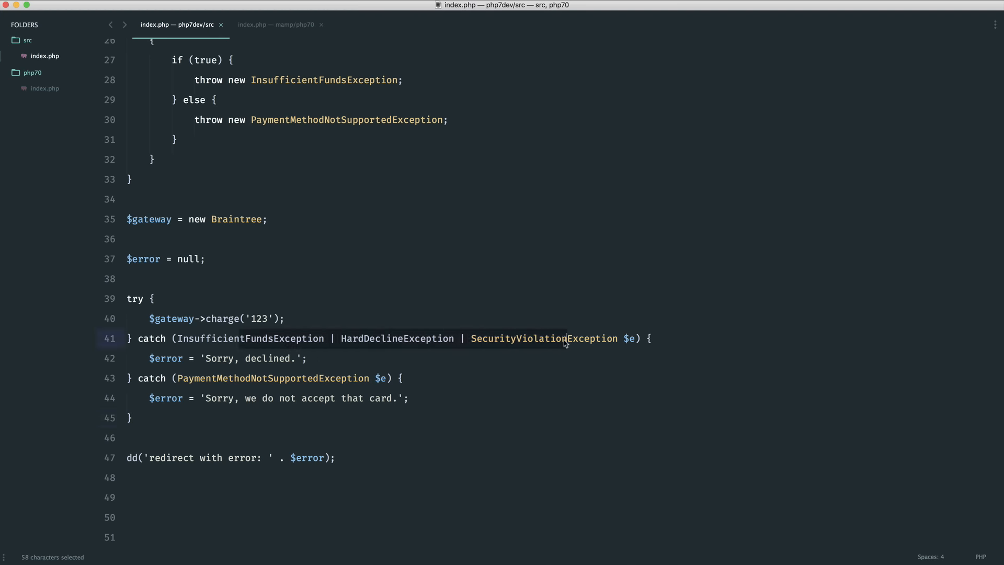
pyautogui.click(308, 358)
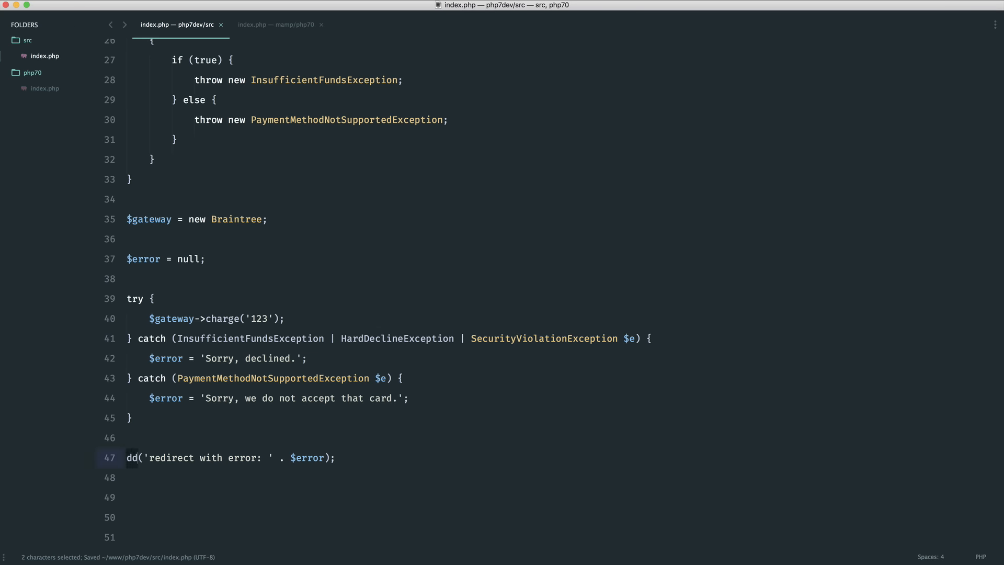
# Swap dd for die on the last line and set charge()'s condition to if (false).
pyautogui.scroll(3)
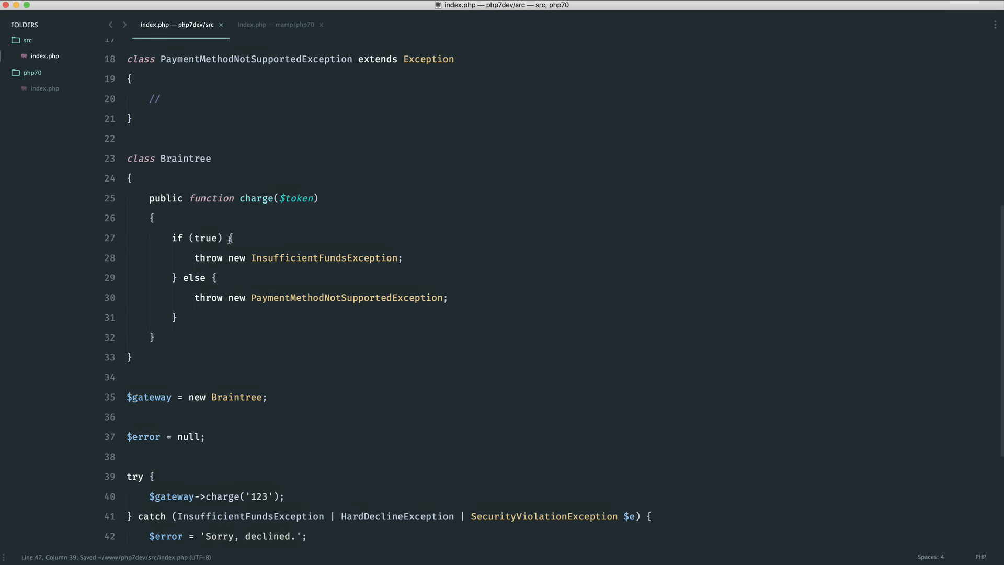
pyautogui.write('false')
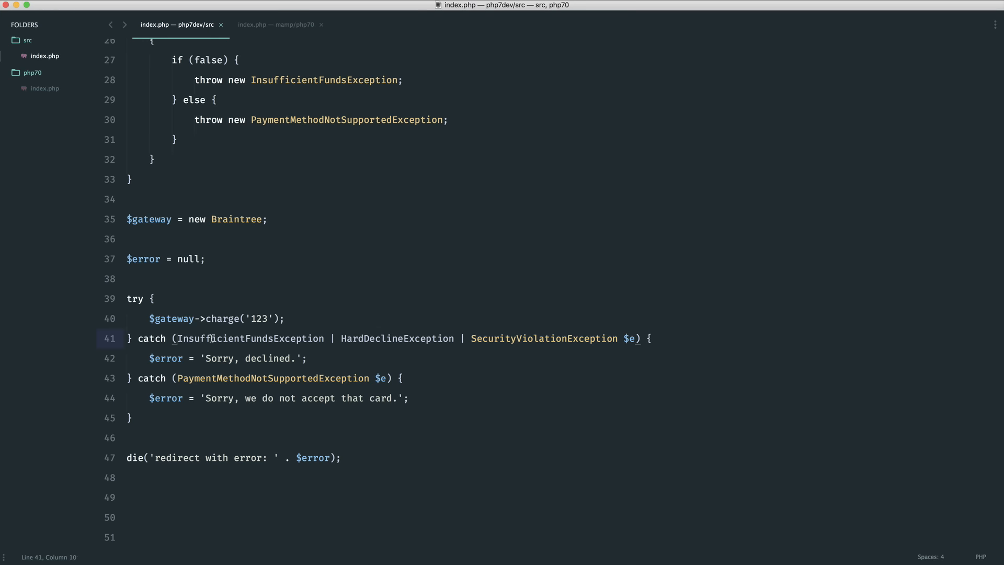
# Put each exception class of the multi-catch on its own line, with ') {' on a separate line.
pyautogui.press('enter')
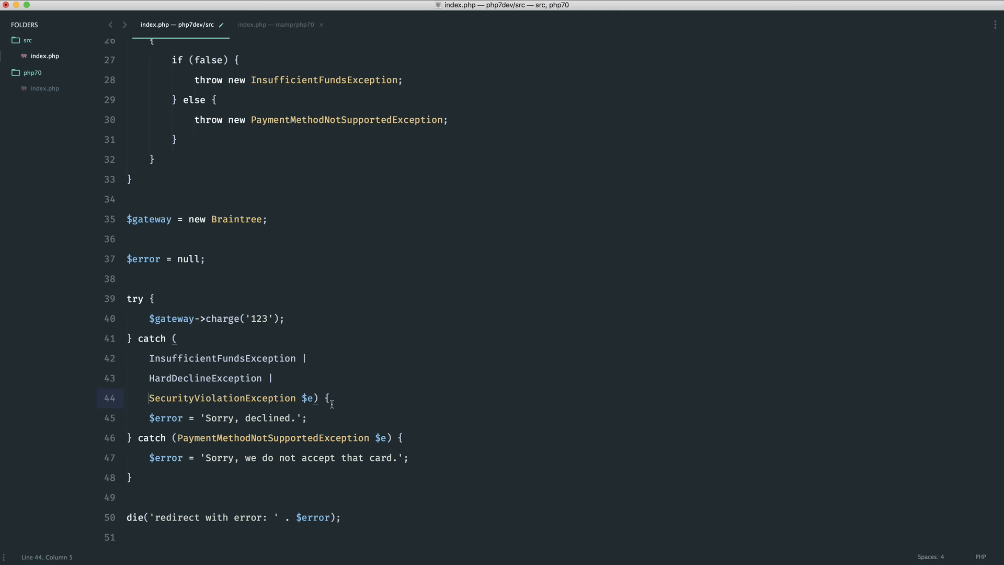
pyautogui.press('enter')
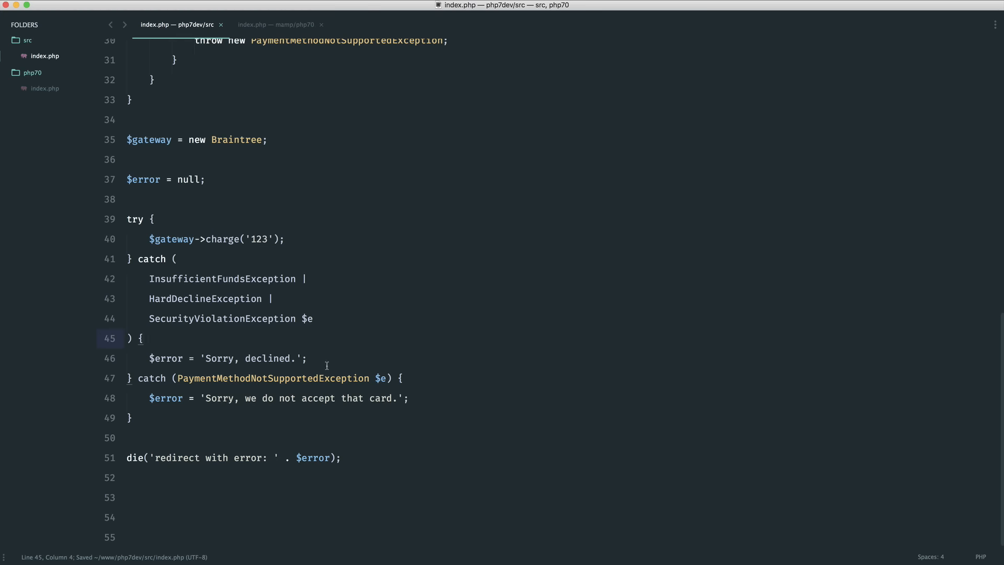
pyautogui.click(177, 258)
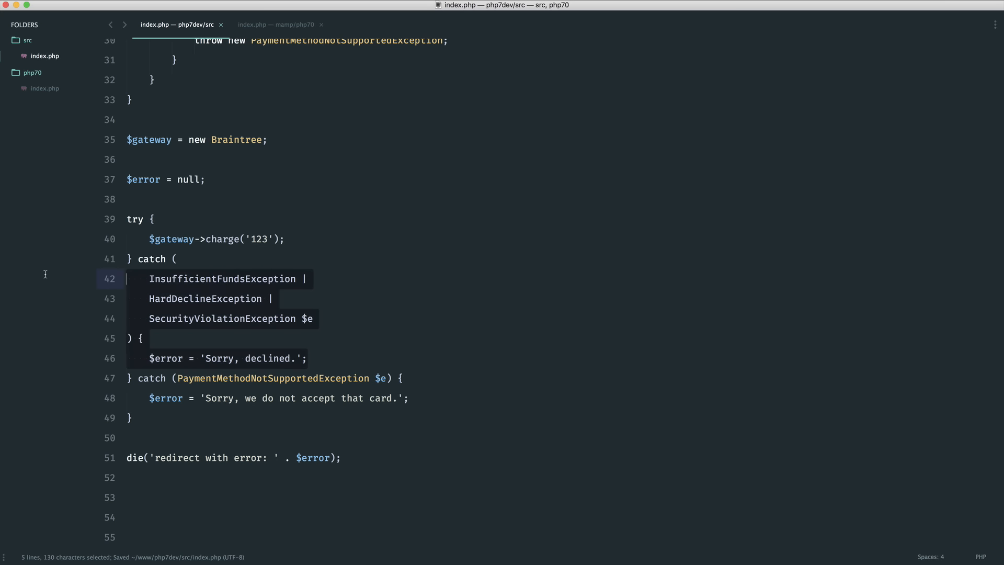
pyautogui.click(243, 279)
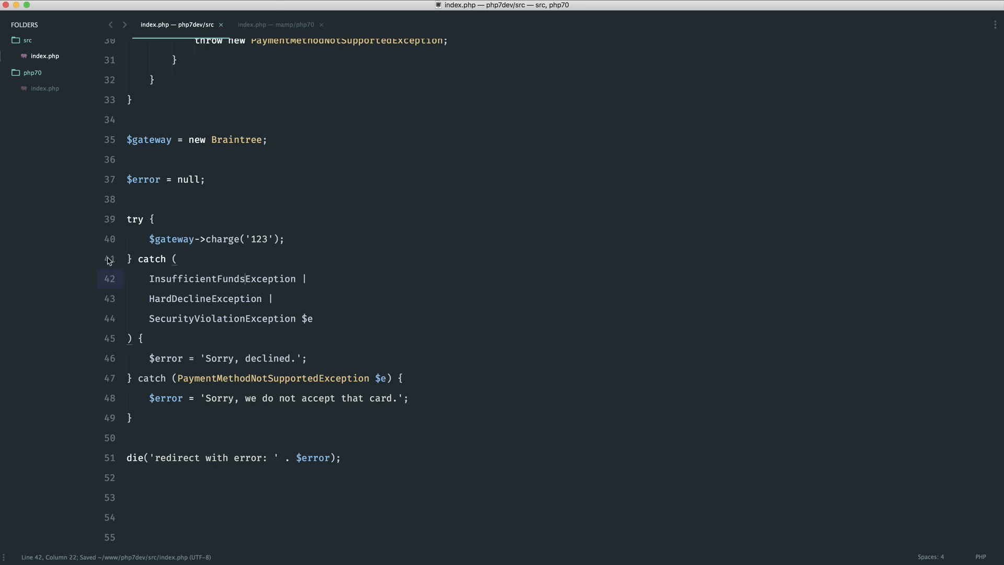
pyautogui.moveTo(226, 305)
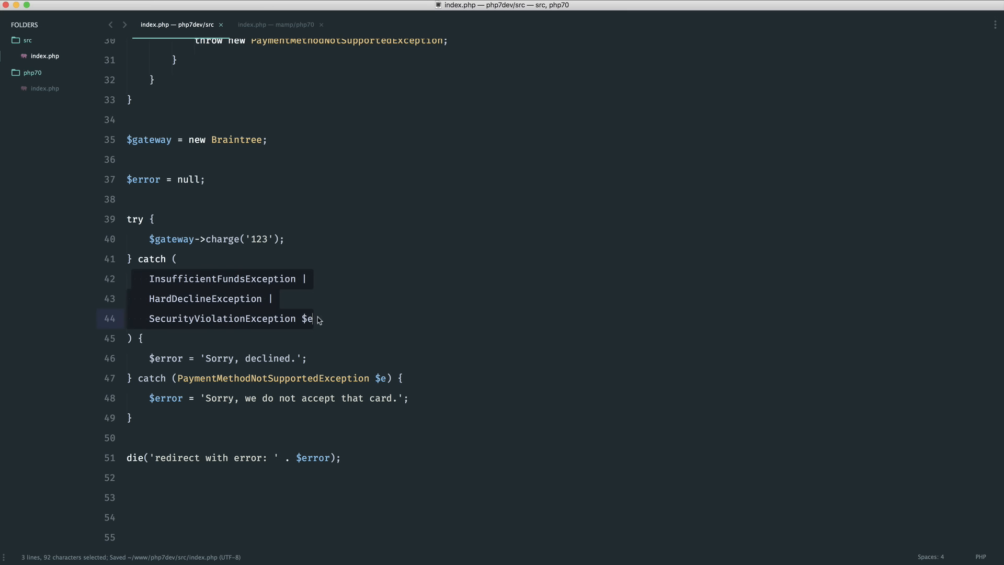
pyautogui.click(341, 357)
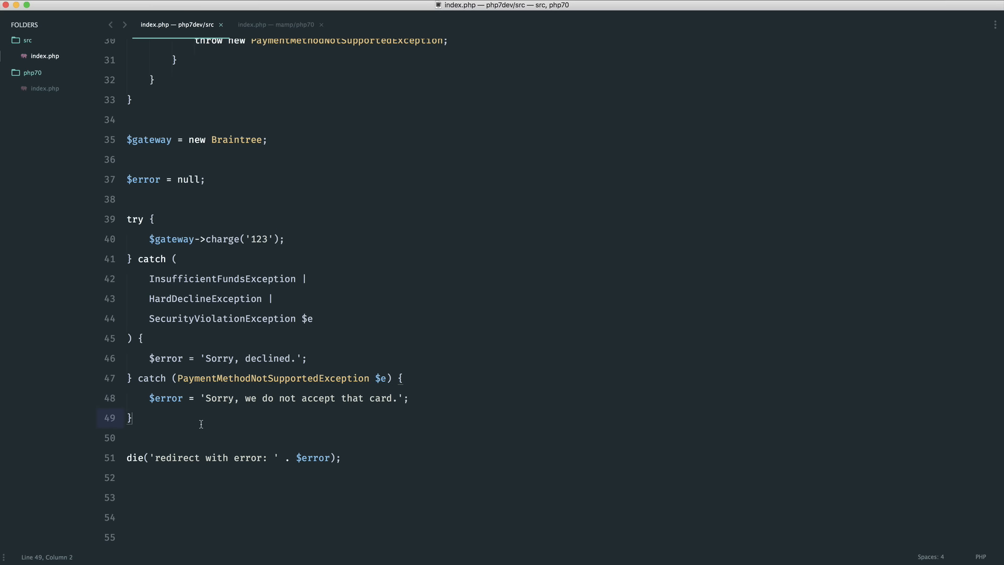
pyautogui.click(313, 318)
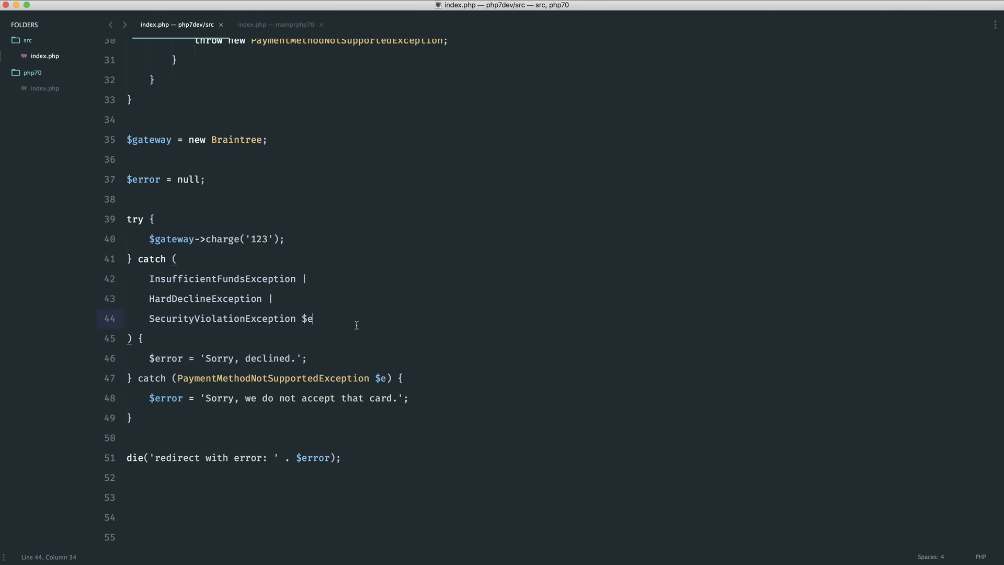